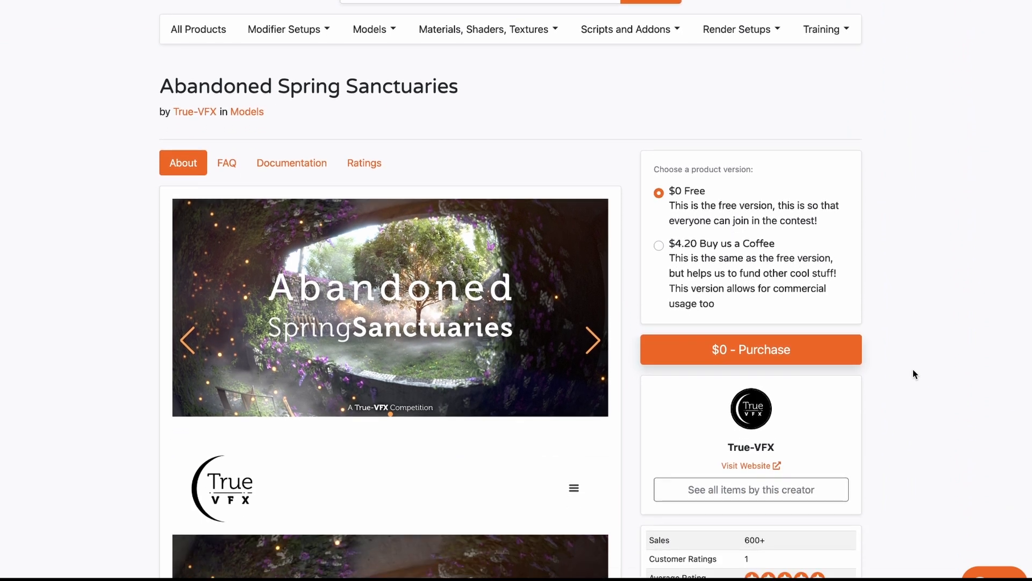
# Scroll through Real Cloud's description and key feature images on its product page
pyautogui.scroll(-3)
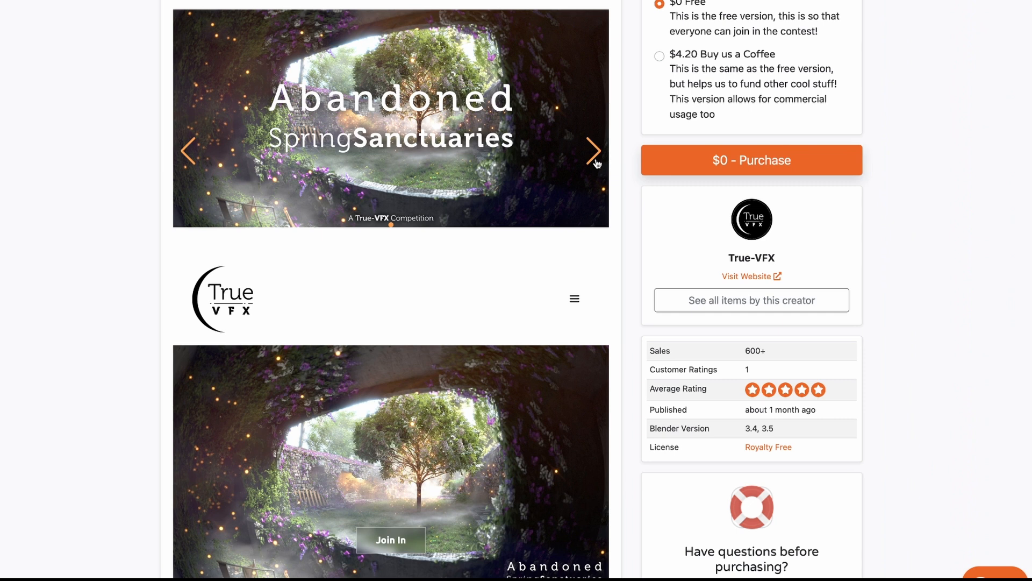
pyautogui.scroll(-3)
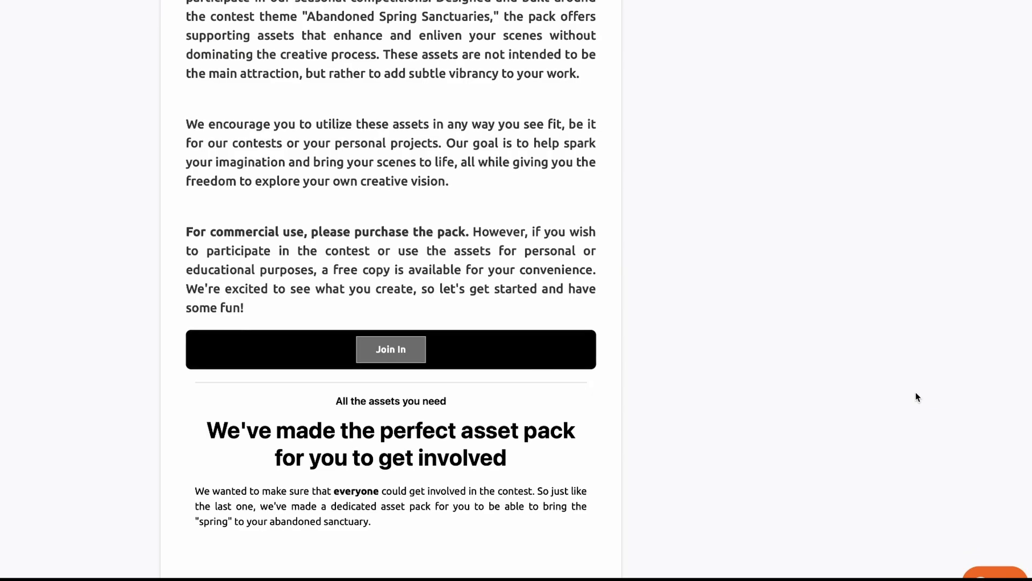
pyautogui.scroll(-3)
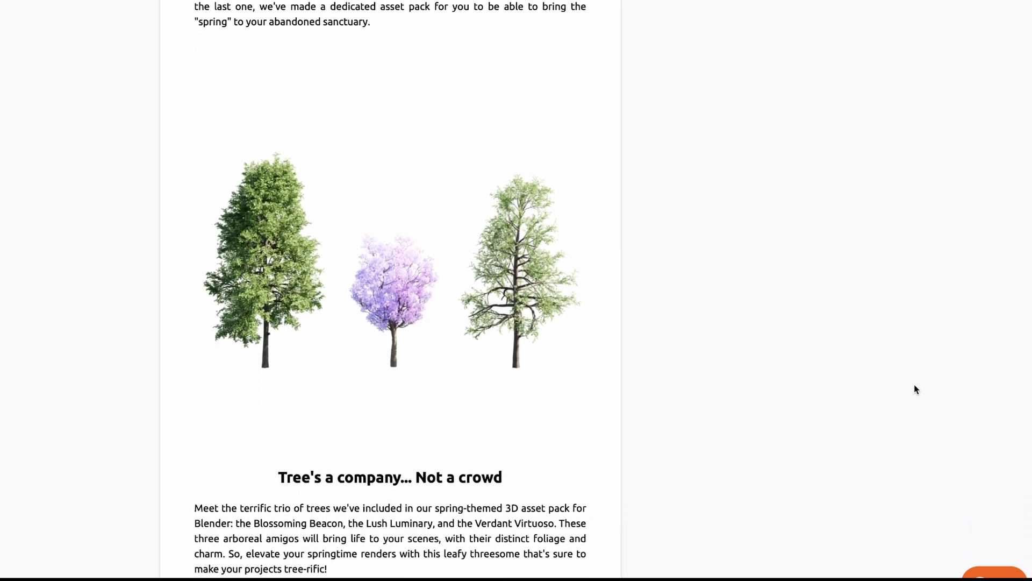
pyautogui.scroll(-3)
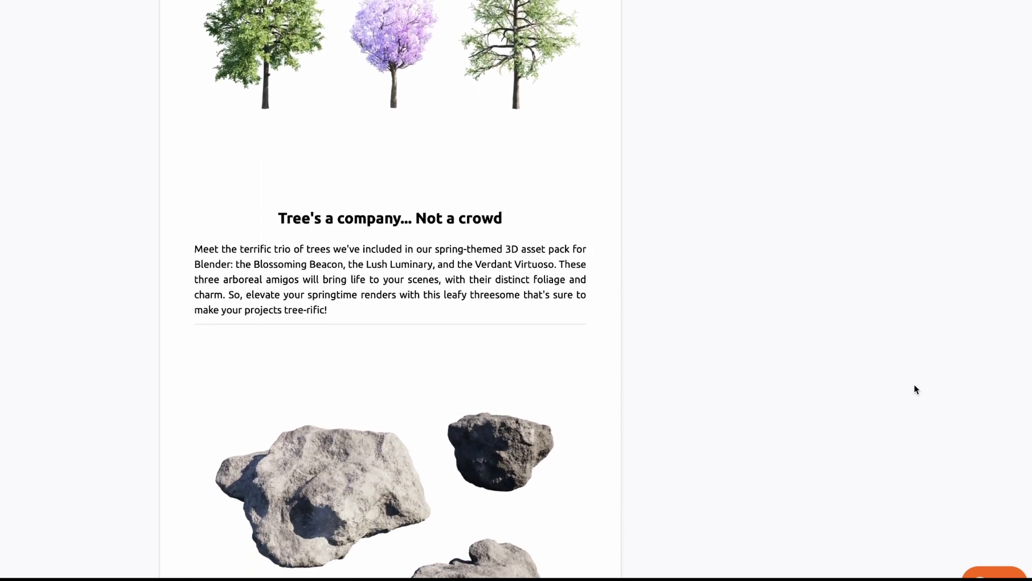
pyautogui.scroll(-3)
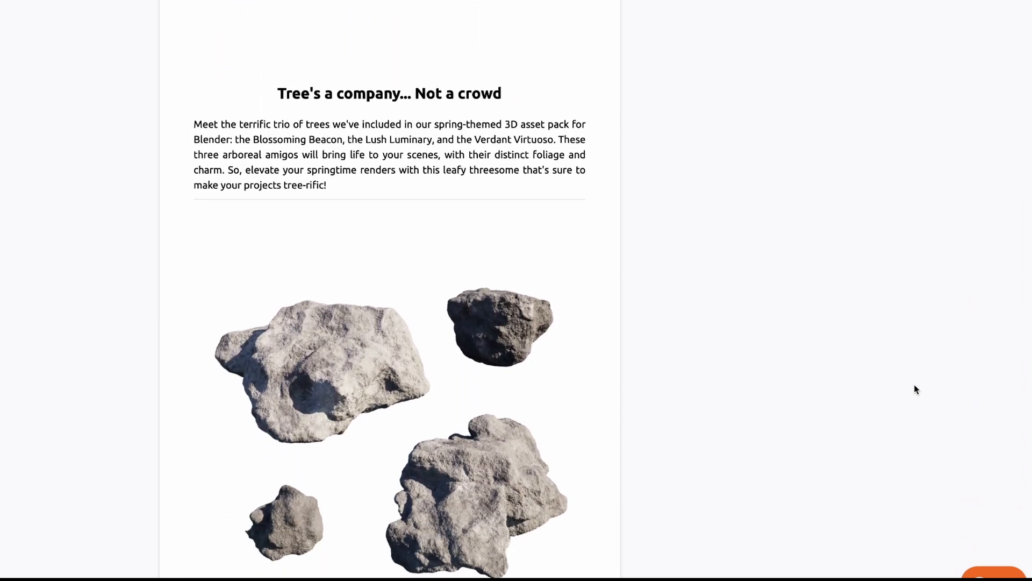
pyautogui.scroll(-3)
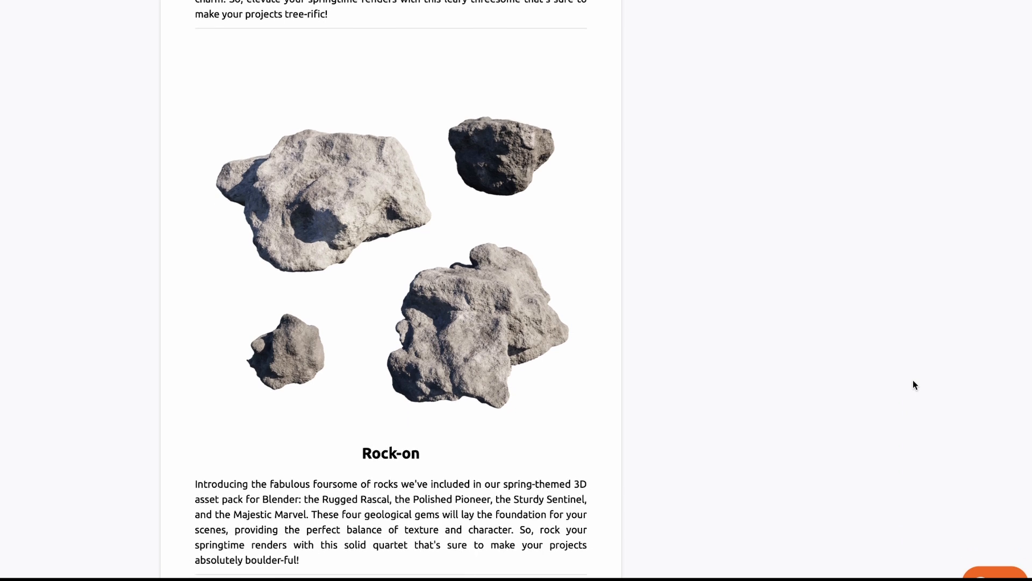
pyautogui.scroll(-3)
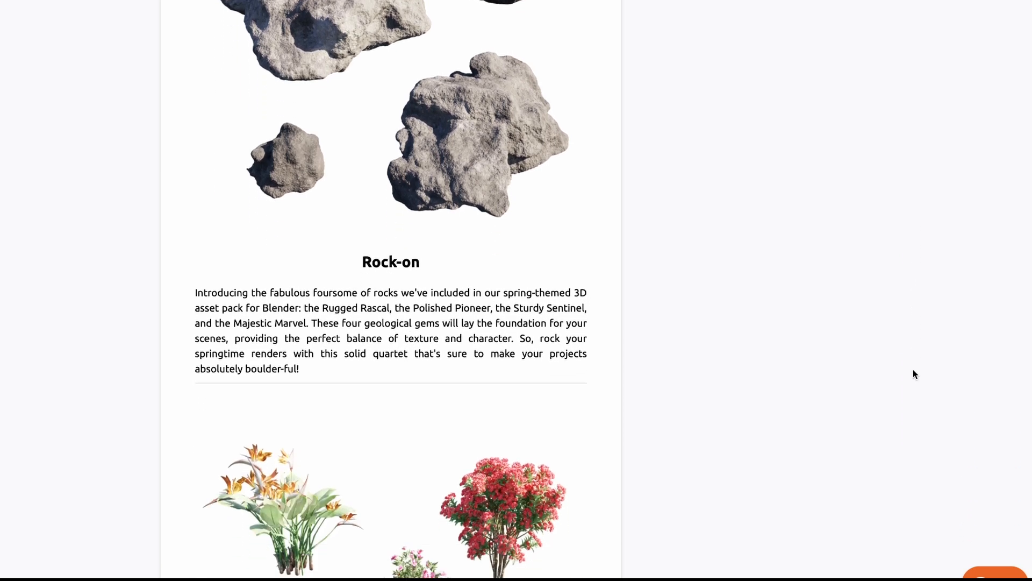
pyautogui.scroll(-3)
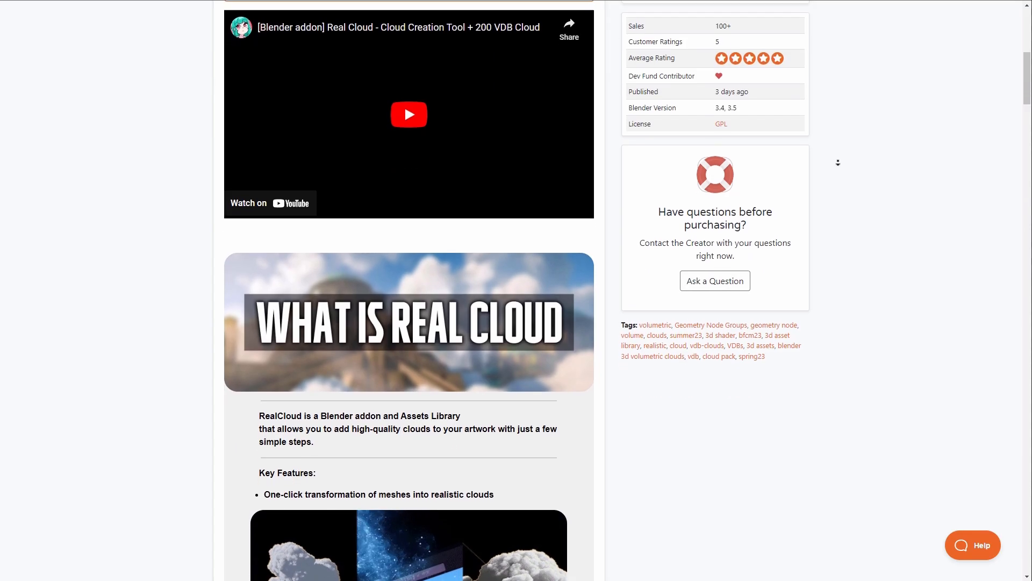
# Continue down through Real Cloud's VDB cloud library section and artwork showcase
pyautogui.scroll(-3)
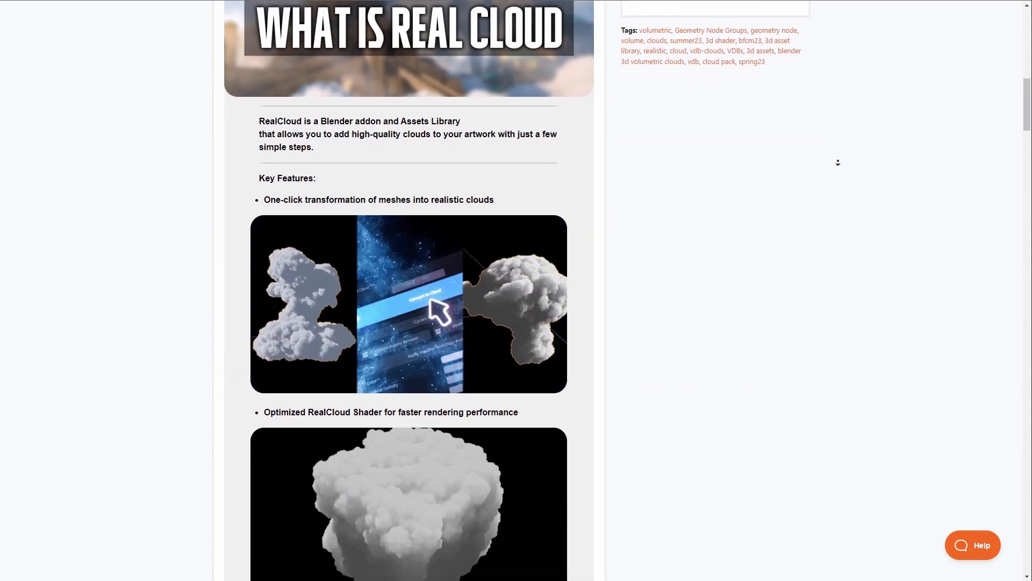
pyautogui.scroll(-3)
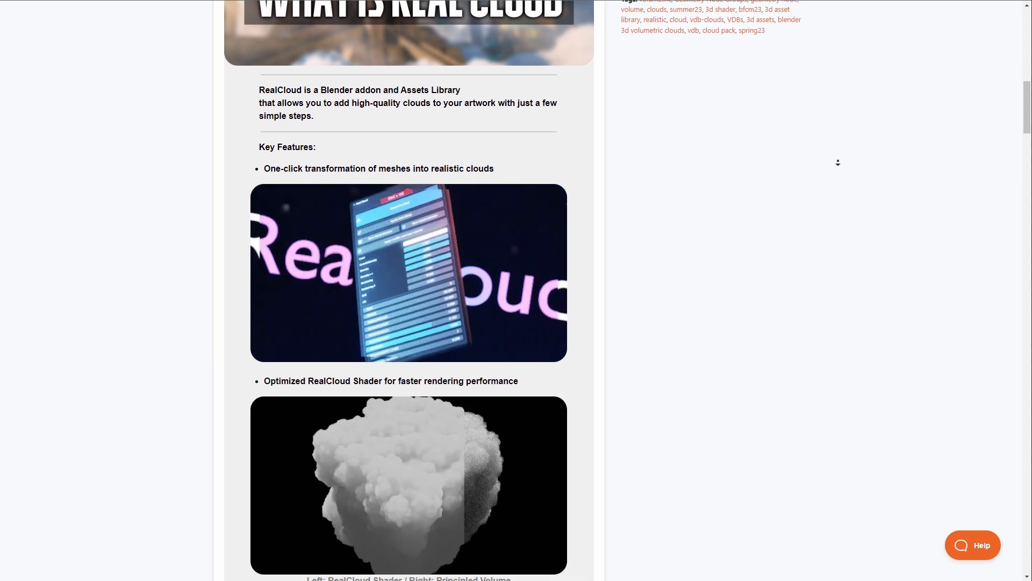
pyautogui.scroll(-3)
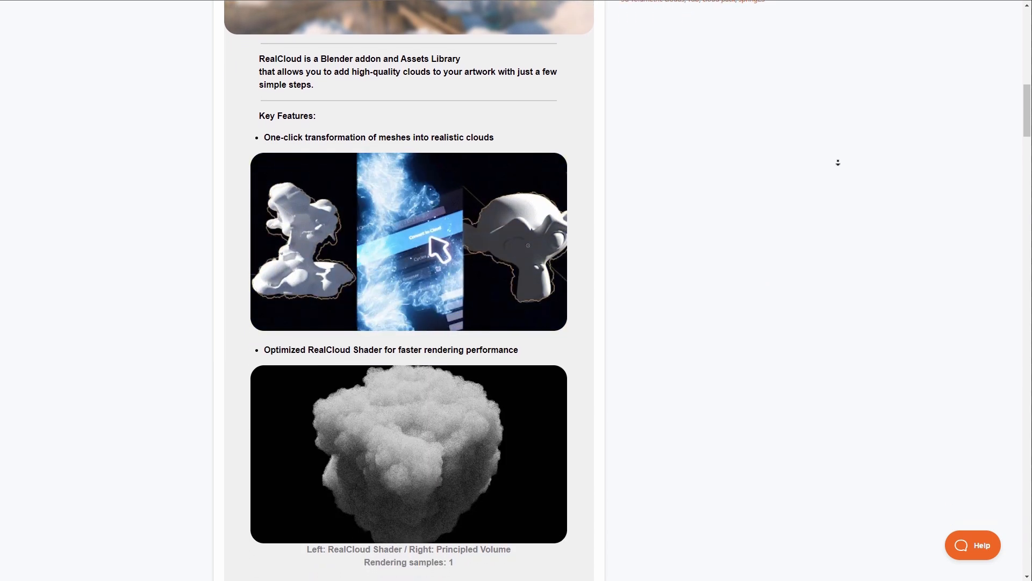
pyautogui.scroll(-3)
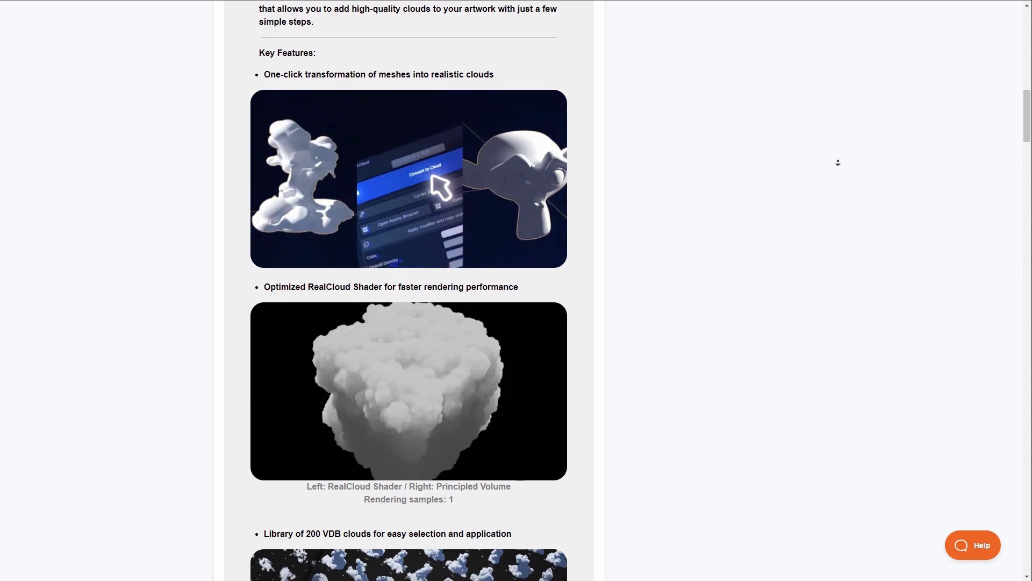
pyautogui.scroll(-3)
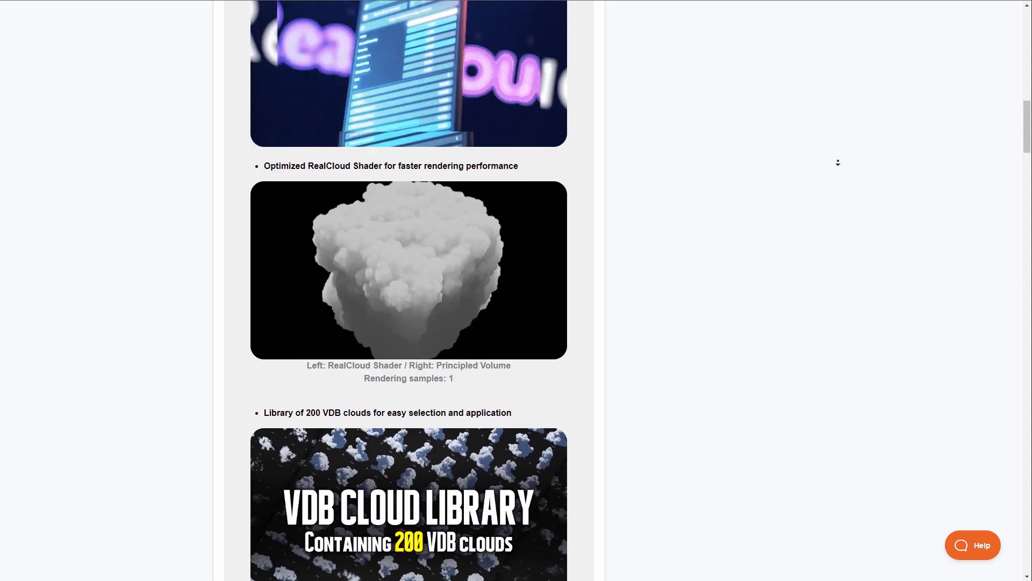
pyautogui.scroll(-3)
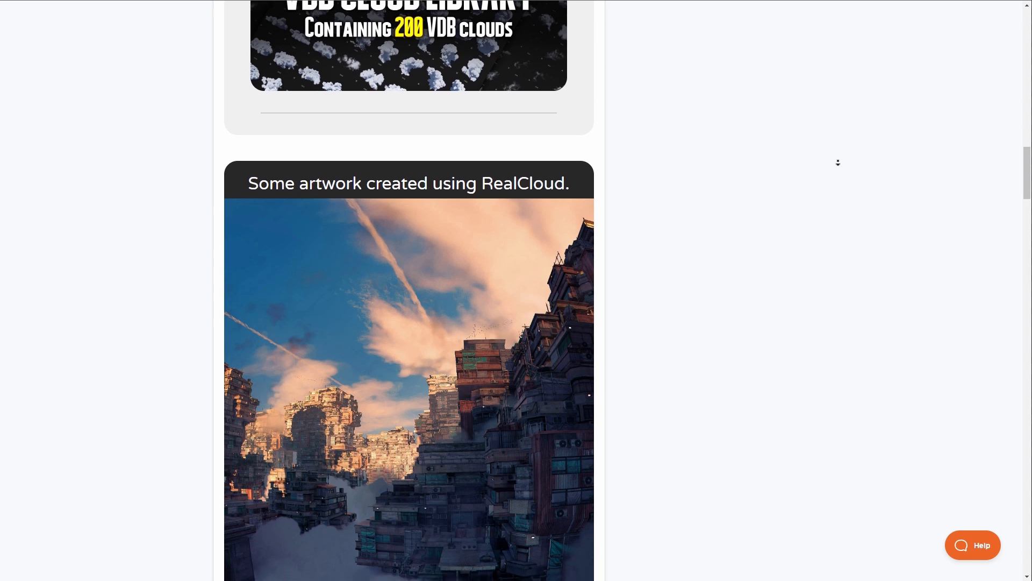
pyautogui.scroll(-3)
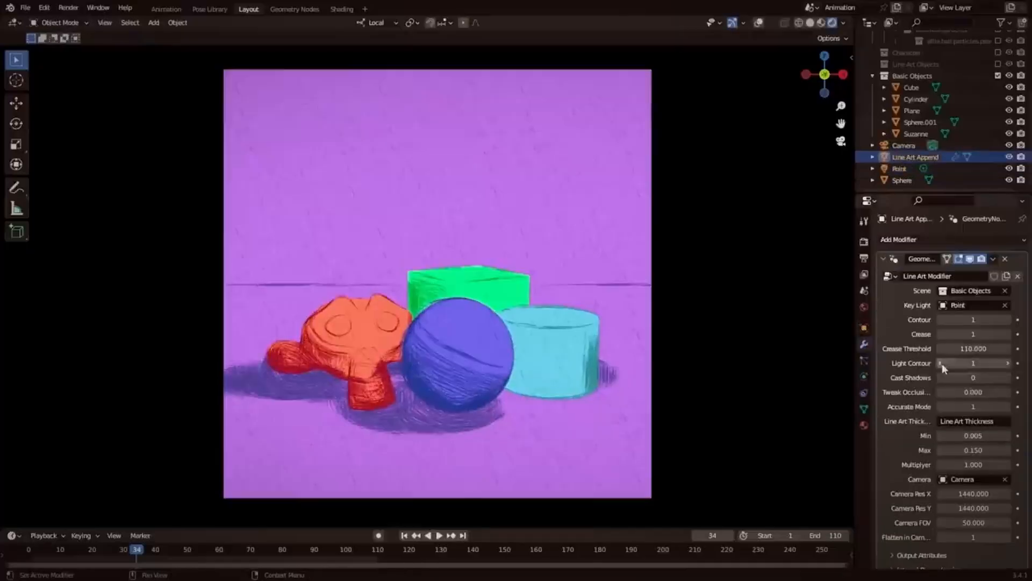
# Browse the Line Art Curve Modifier page and scroll through its demo clips
pyautogui.click(974, 363)
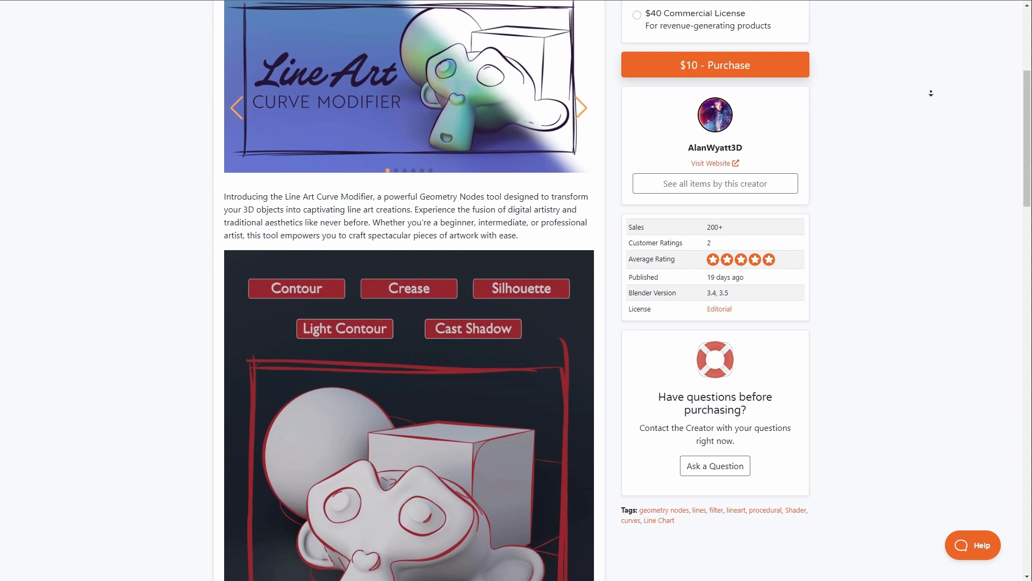
pyautogui.scroll(-3)
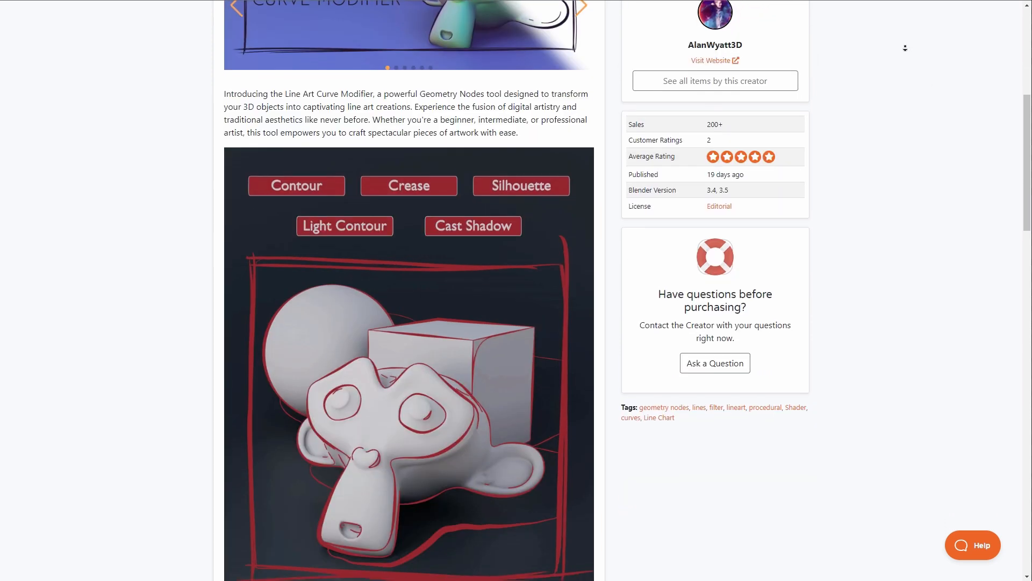
pyautogui.scroll(-3)
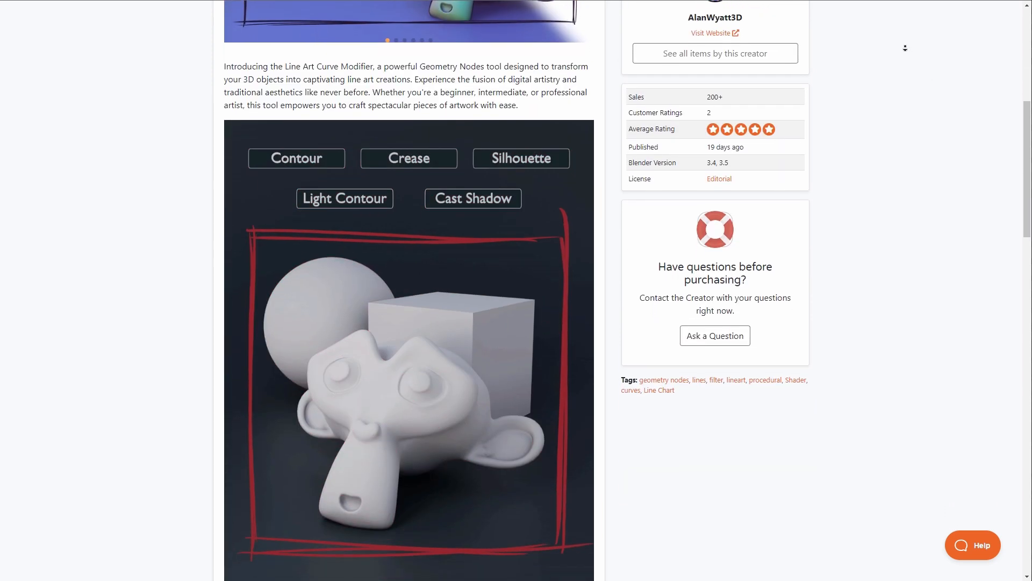
pyautogui.scroll(-3)
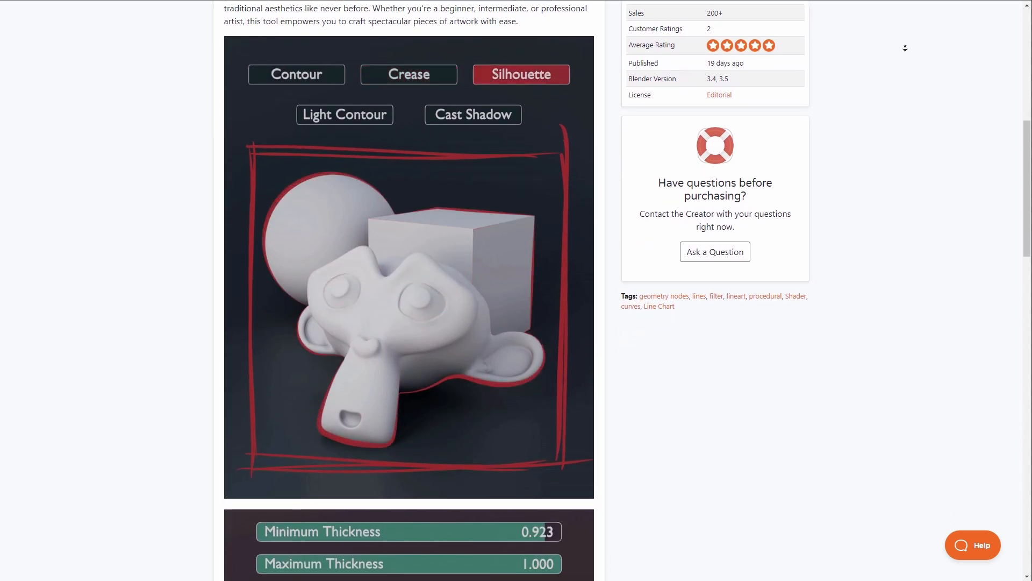
pyautogui.scroll(-3)
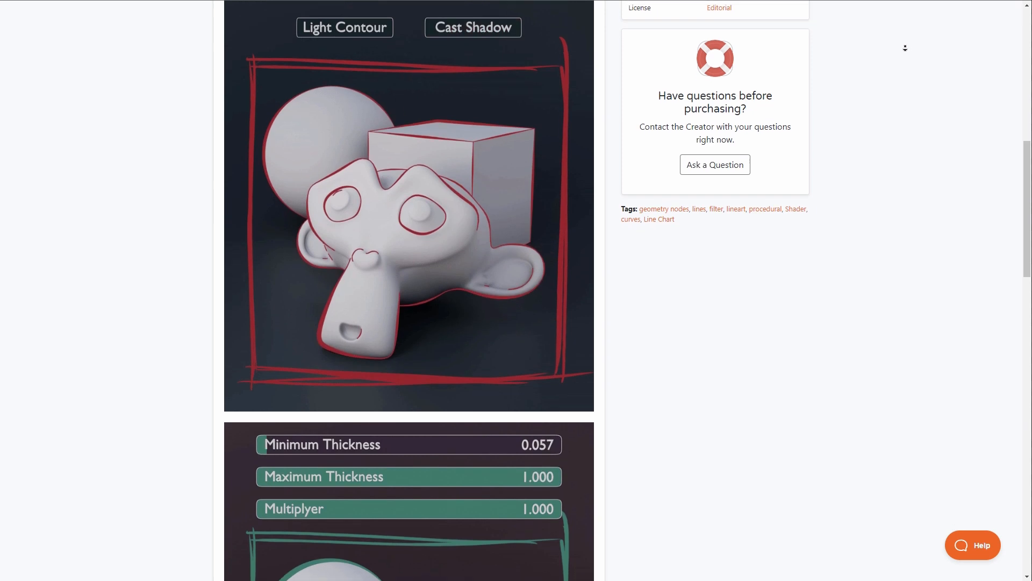
pyautogui.scroll(-3)
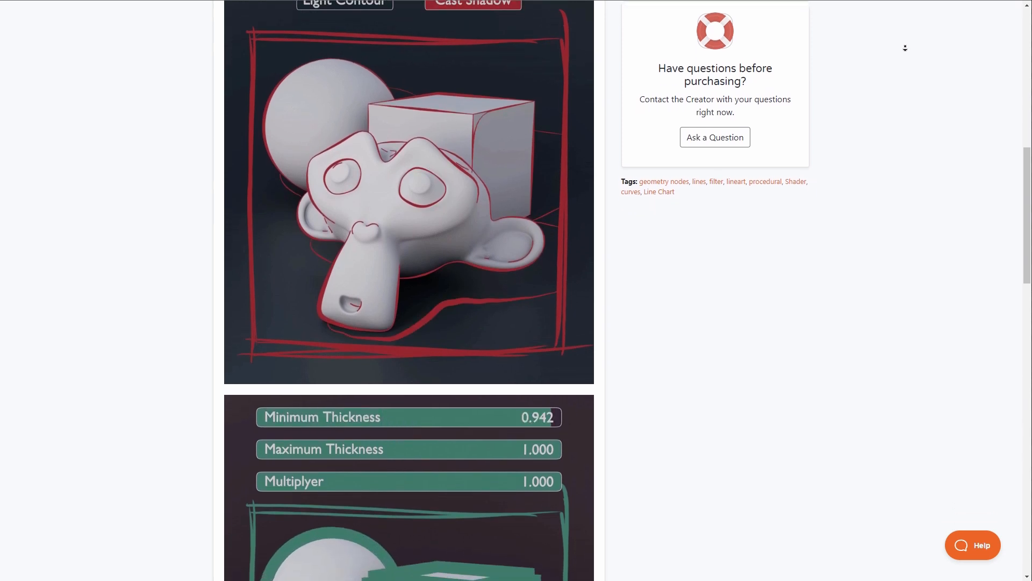
pyautogui.scroll(-3)
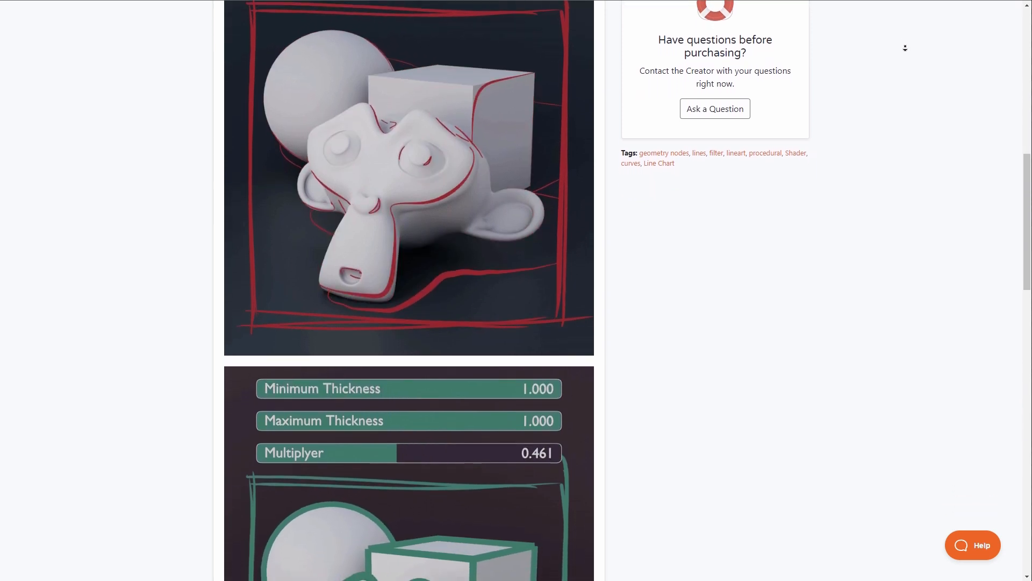
pyautogui.scroll(-3)
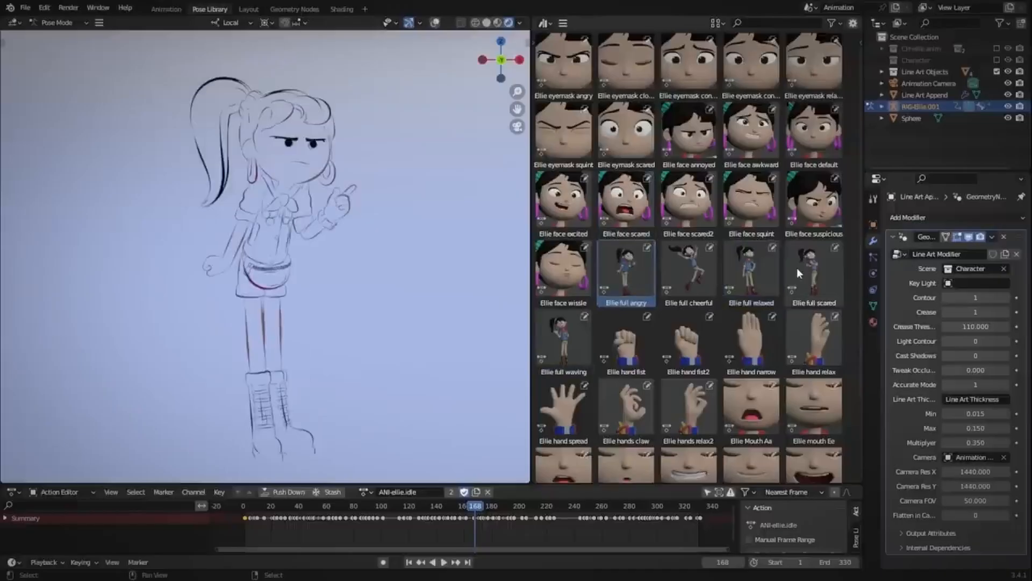
# Navigate from the Line Art Curve Modifier page to CGMatter's Erode It addon page
pyautogui.click(813, 272)
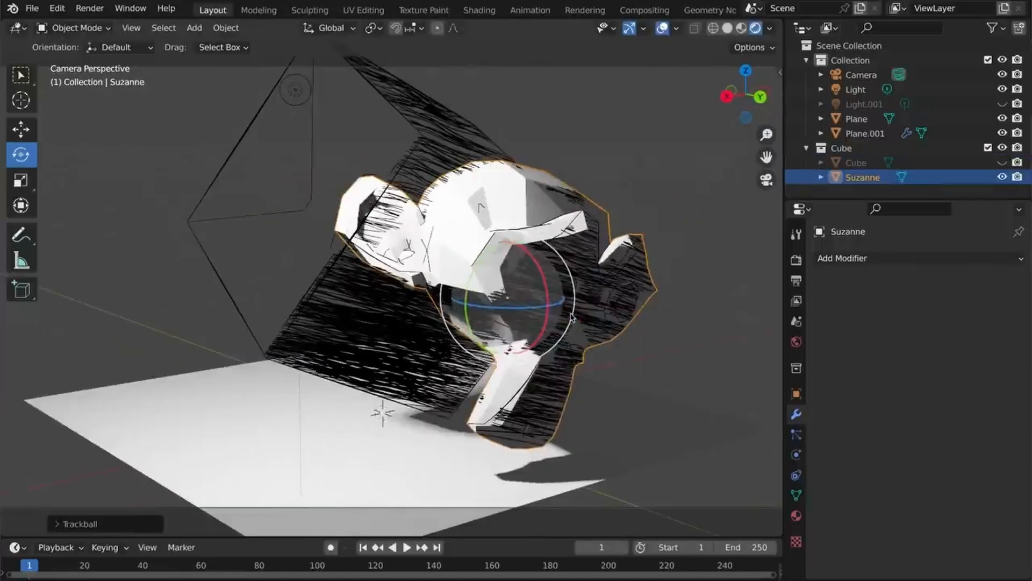
pyautogui.click(855, 90)
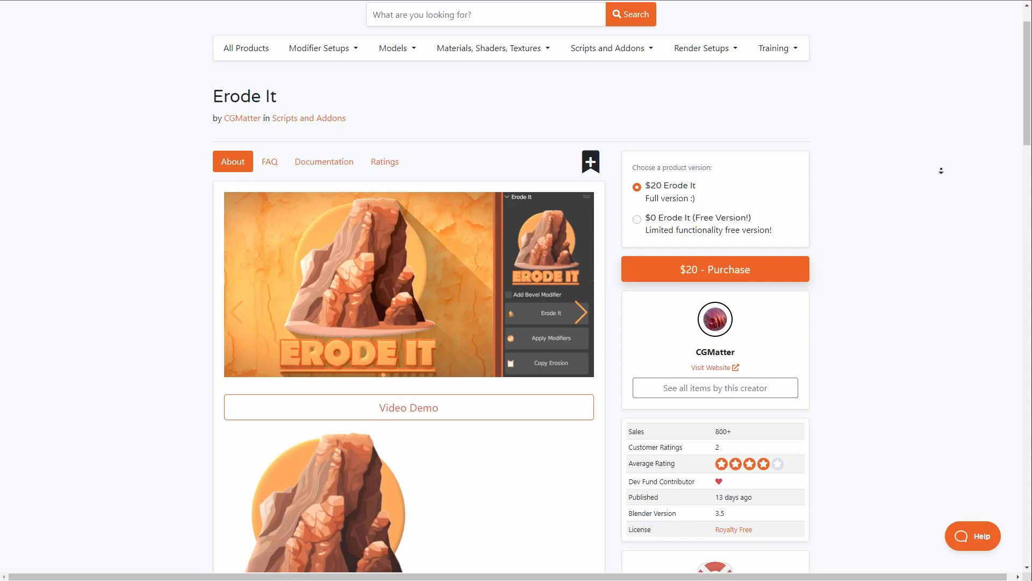
# Scroll through Erode It's demo GIFs and interface overview sections
pyautogui.scroll(-3)
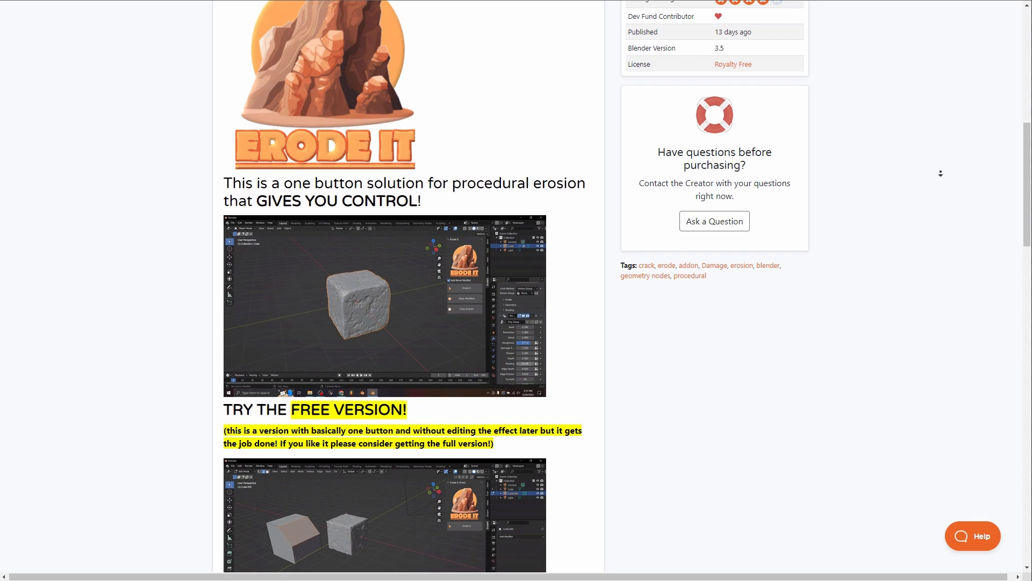
pyautogui.scroll(-3)
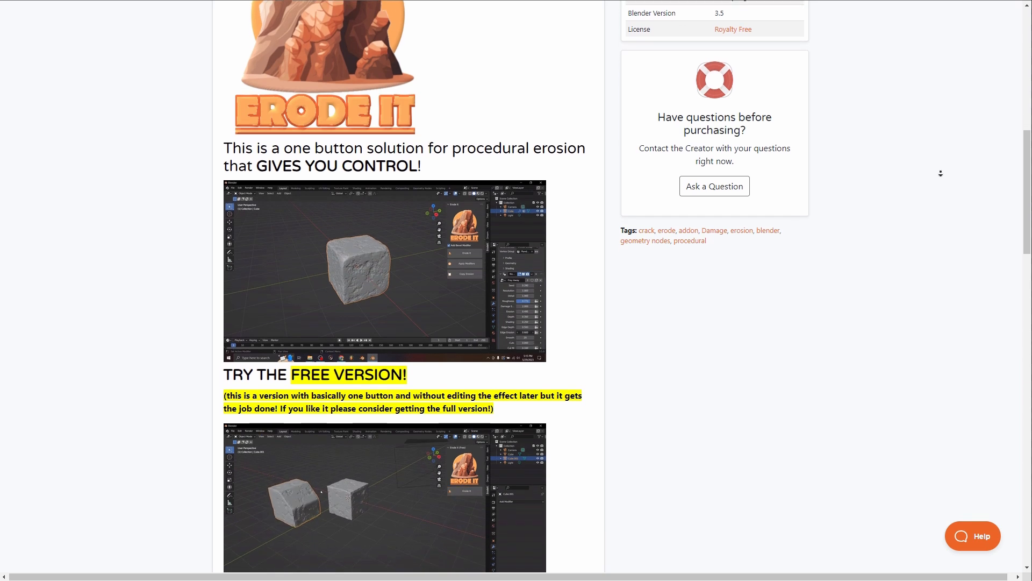
pyautogui.scroll(-3)
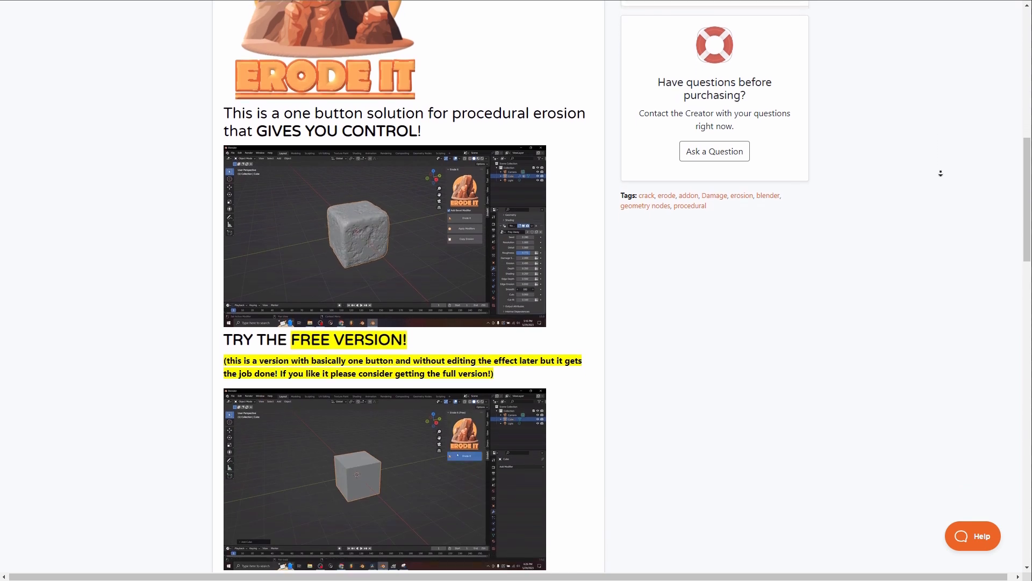
pyautogui.scroll(-3)
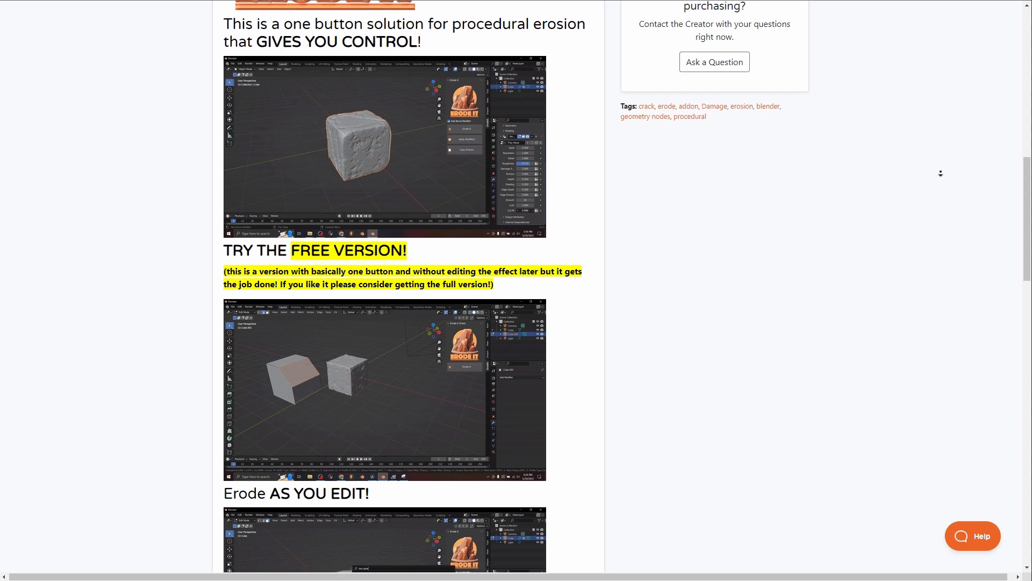
pyautogui.scroll(-3)
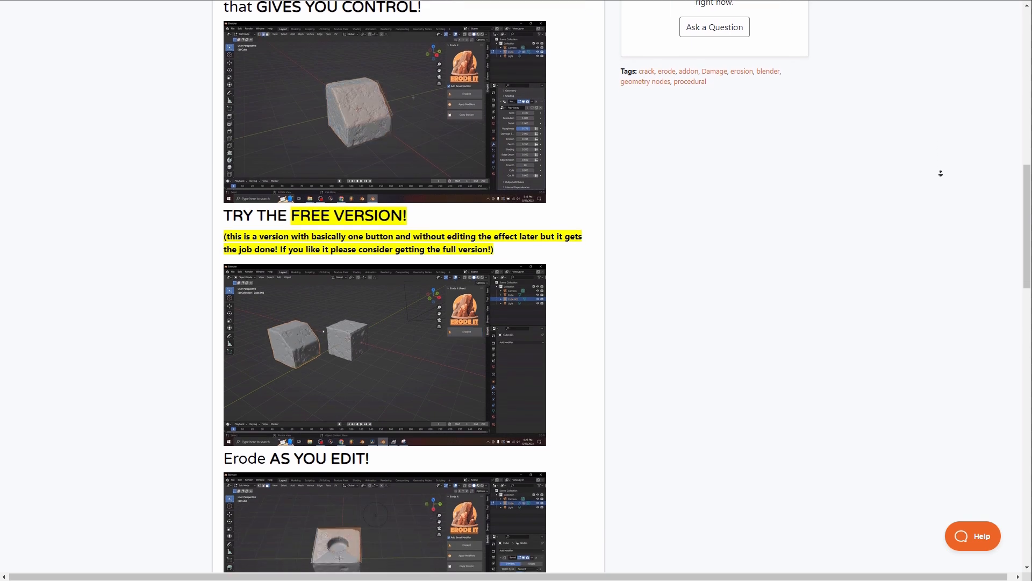
pyautogui.scroll(-3)
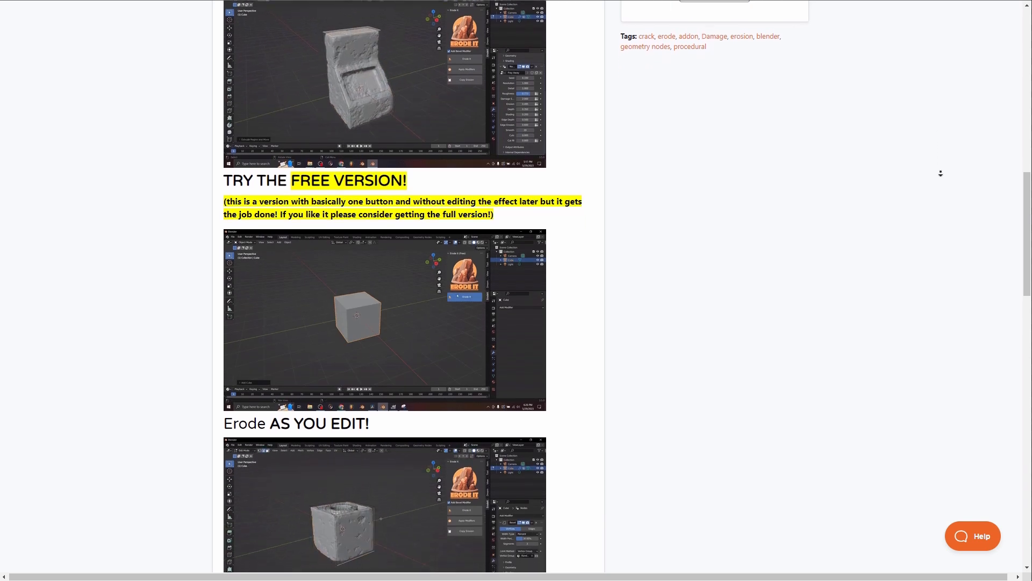
pyautogui.scroll(-3)
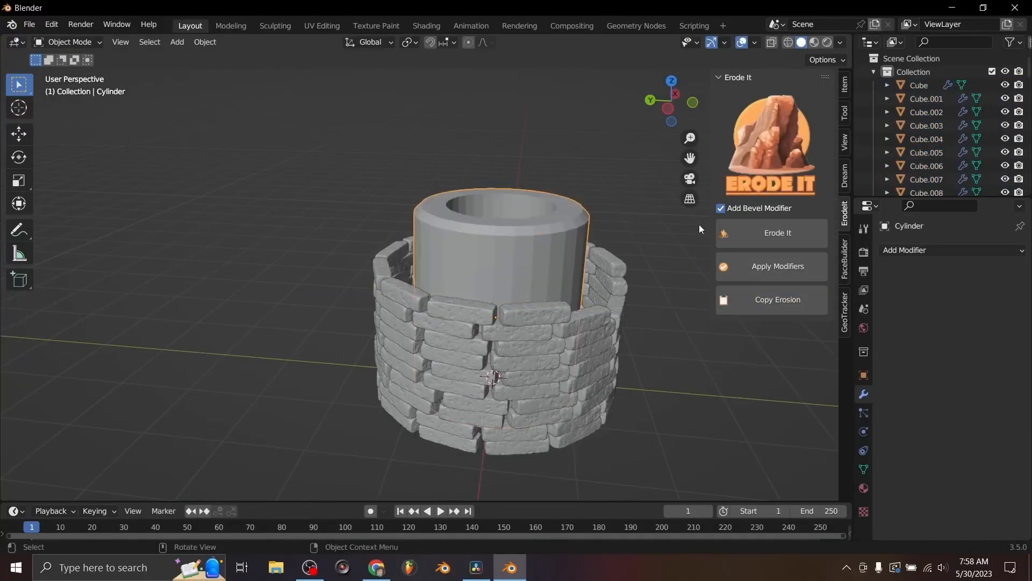
# Continue down Erode It's page to the Easy Addon Installation section
pyautogui.click(776, 236)
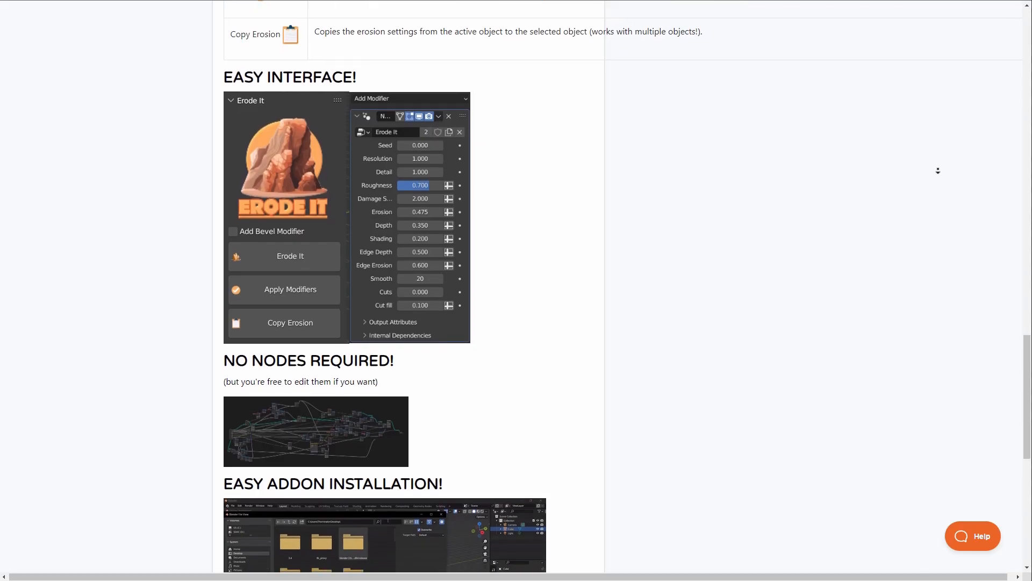
pyautogui.scroll(-3)
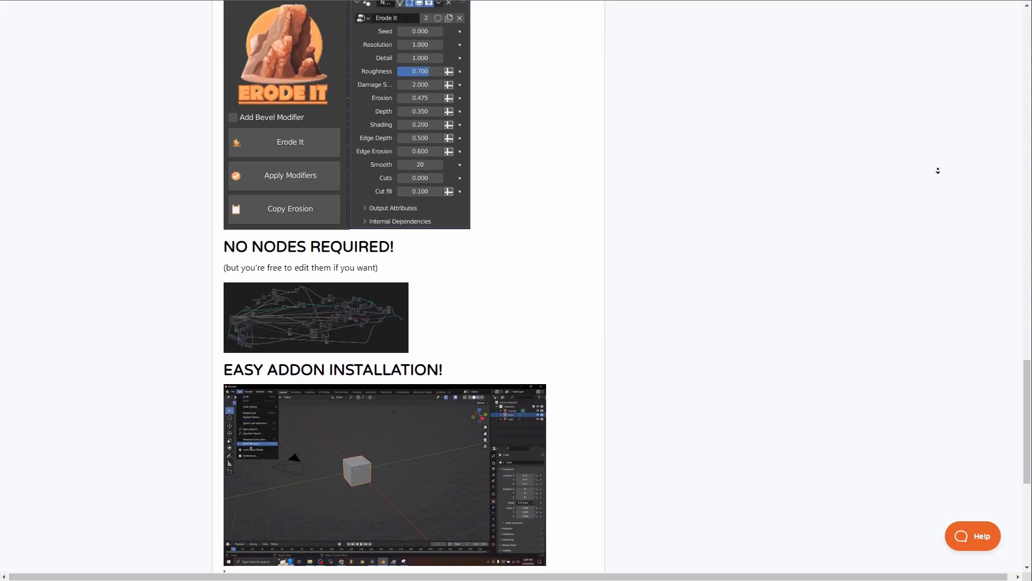
pyautogui.scroll(-3)
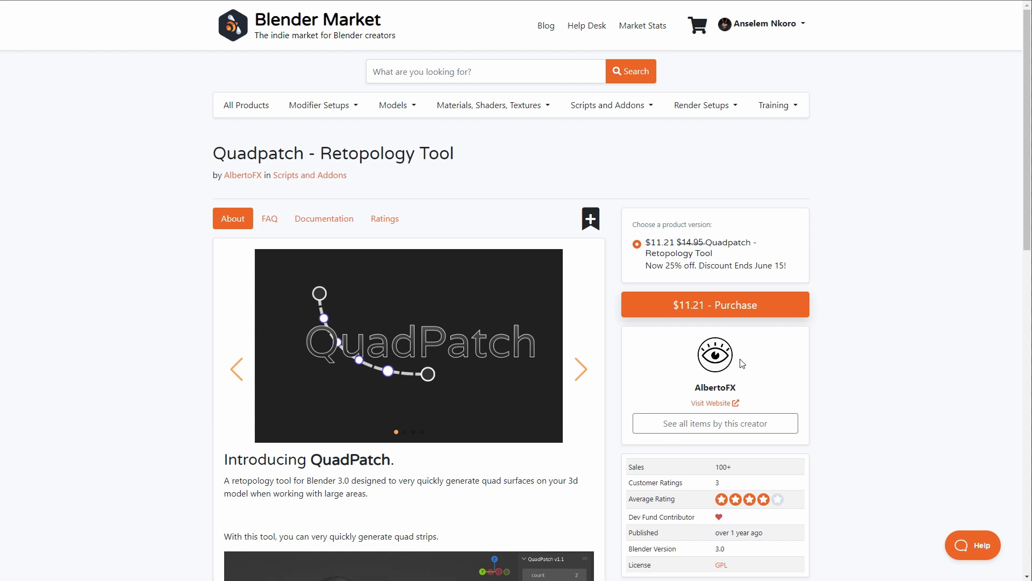
pyautogui.moveTo(837, 350)
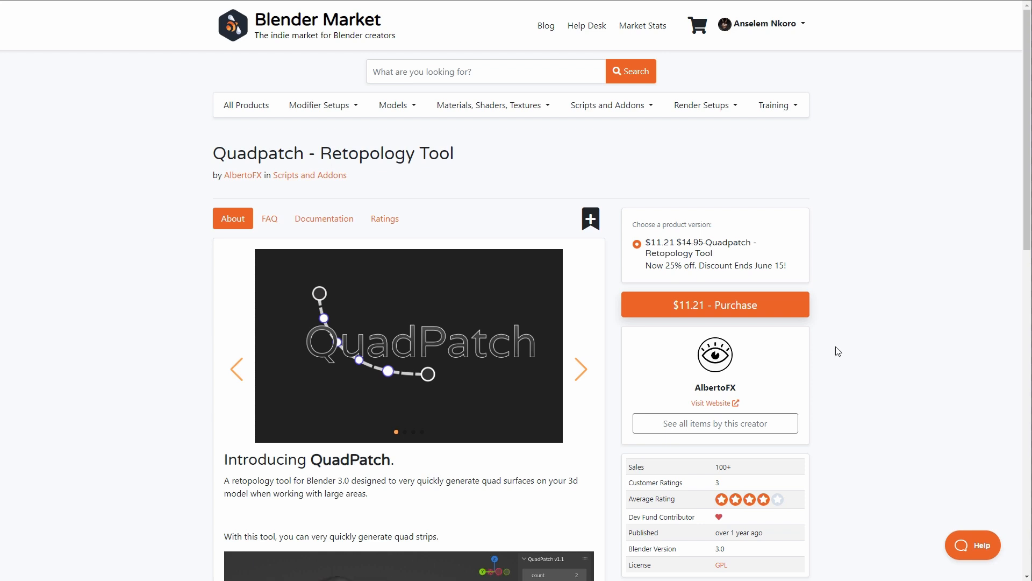
# Show Quadpatch's next carousel image of quad strips on a dinosaur head and scroll its description
pyautogui.click(579, 369)
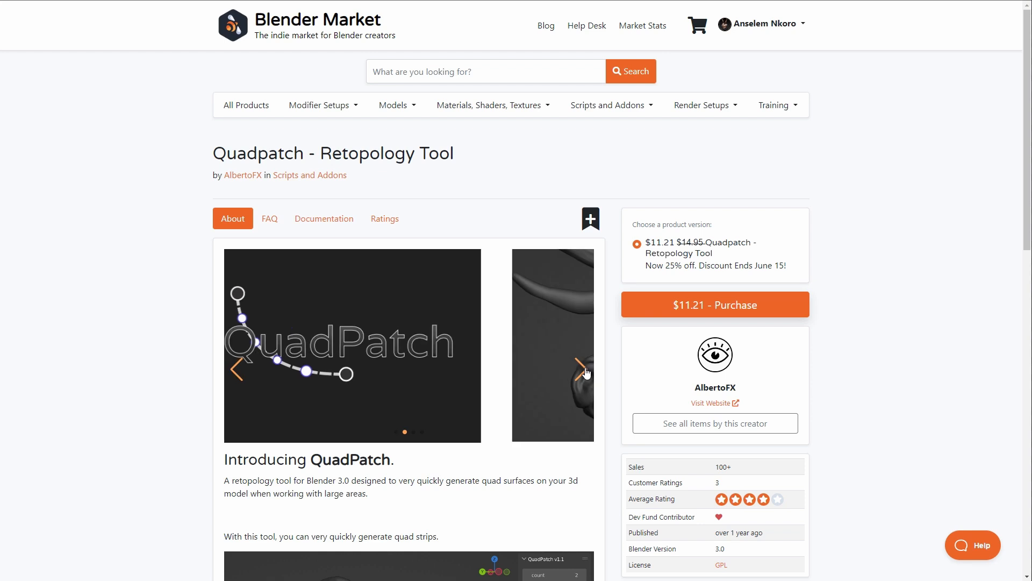
pyautogui.scroll(-3)
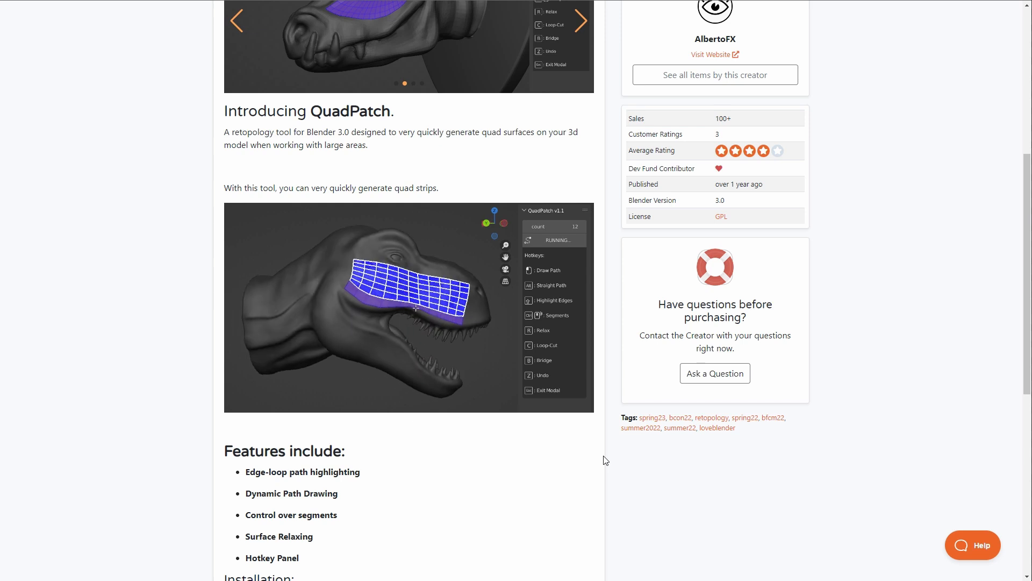
pyautogui.scroll(-3)
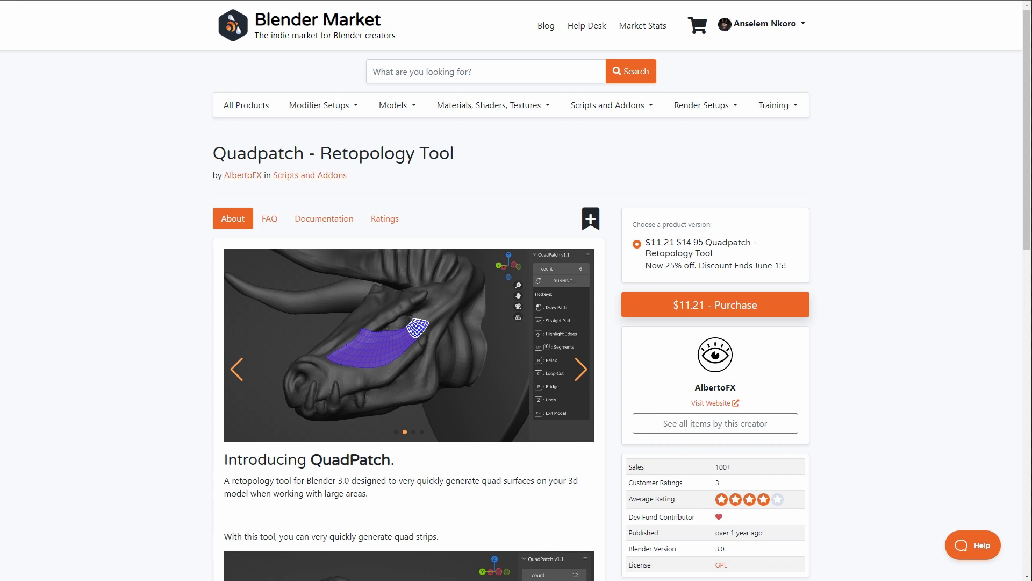
pyautogui.moveTo(286, 175)
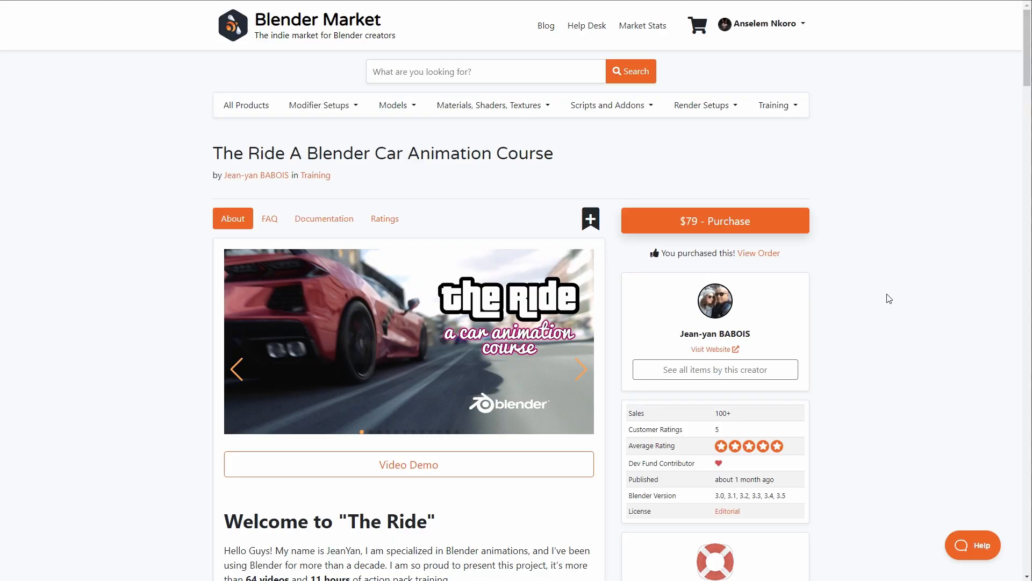
# Scroll The Ride course page through its video demo, included items and chapter program
pyautogui.scroll(-3)
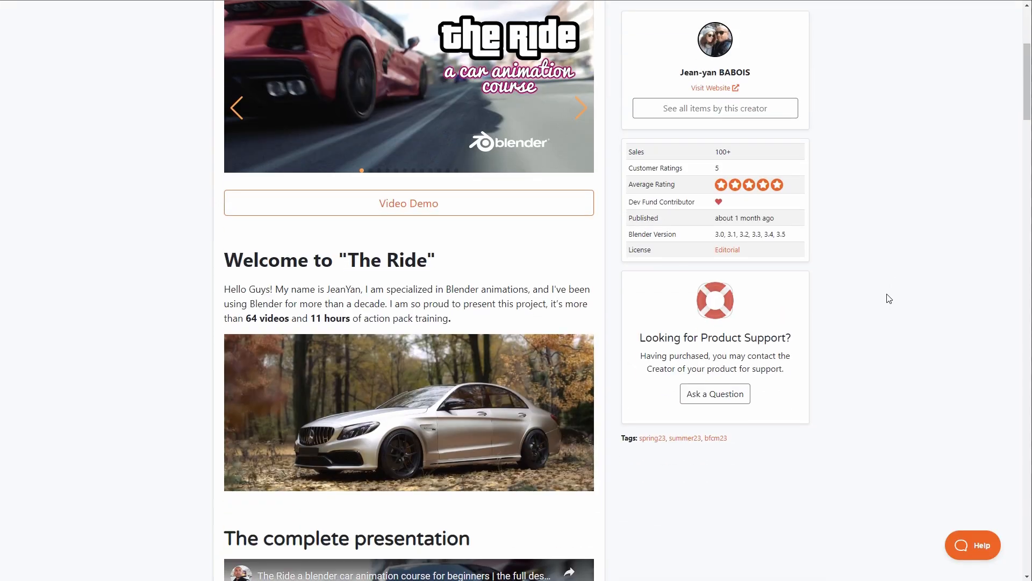
pyautogui.scroll(-3)
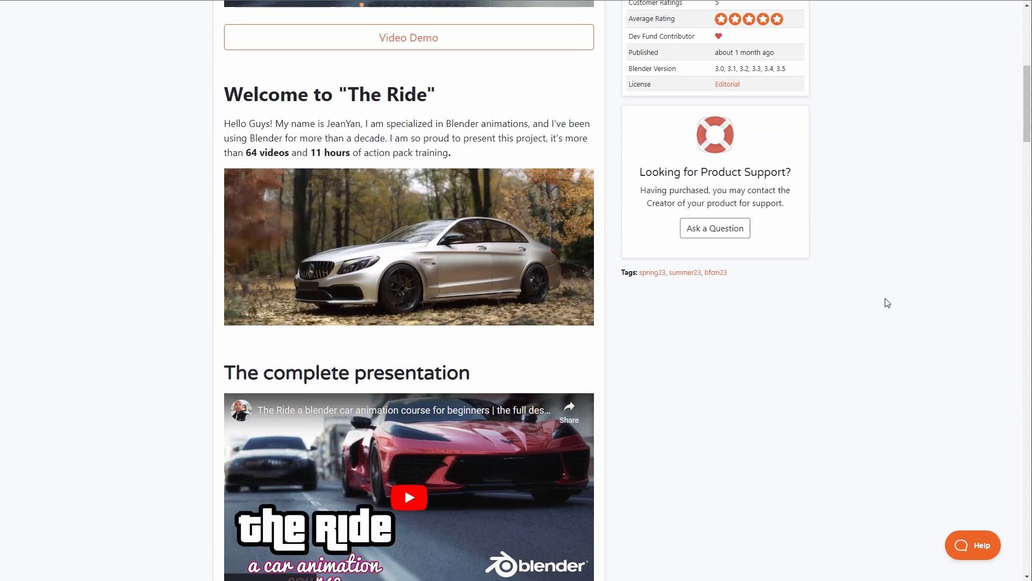
pyautogui.scroll(-3)
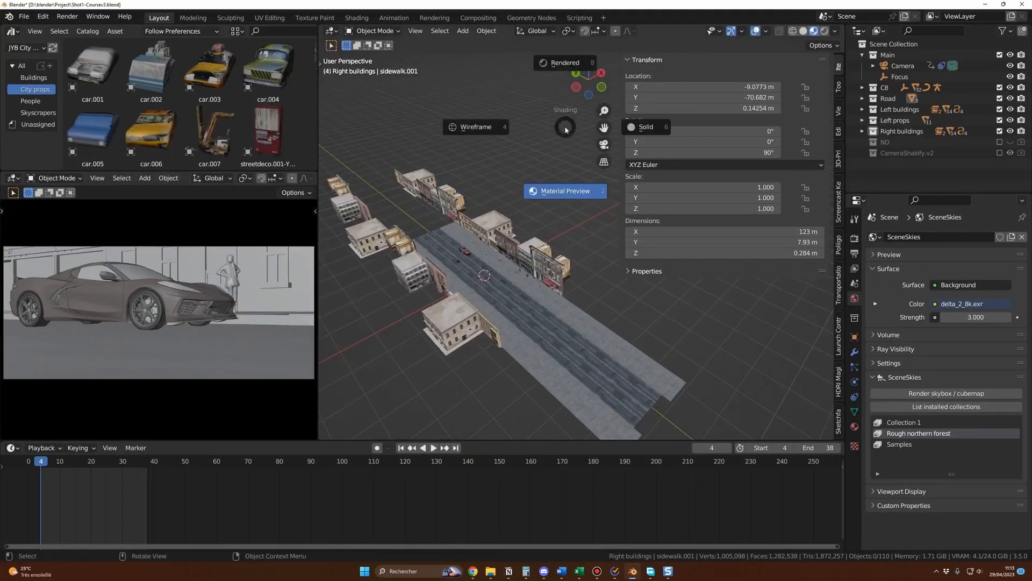
pyautogui.click(564, 62)
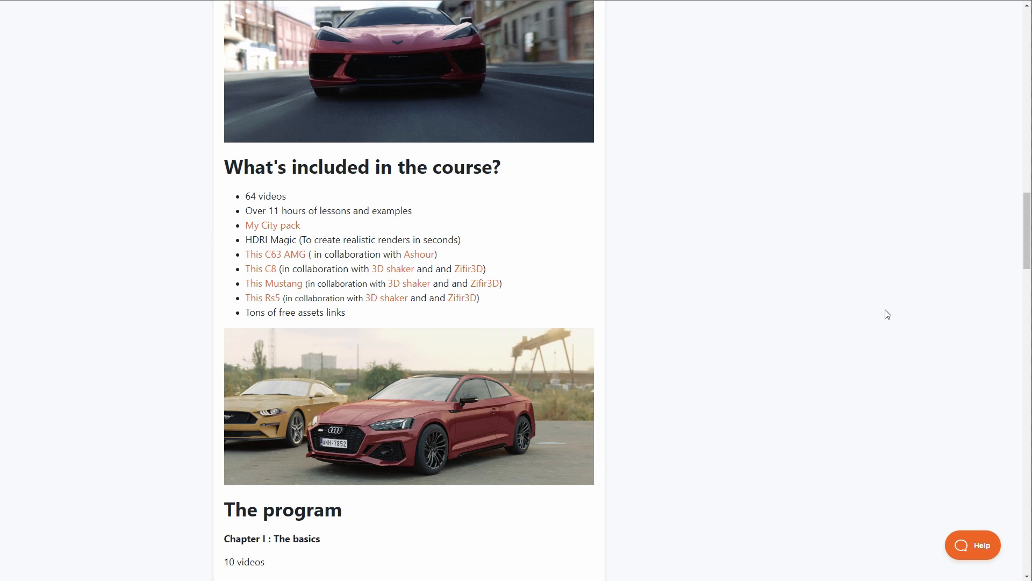
pyautogui.scroll(-3)
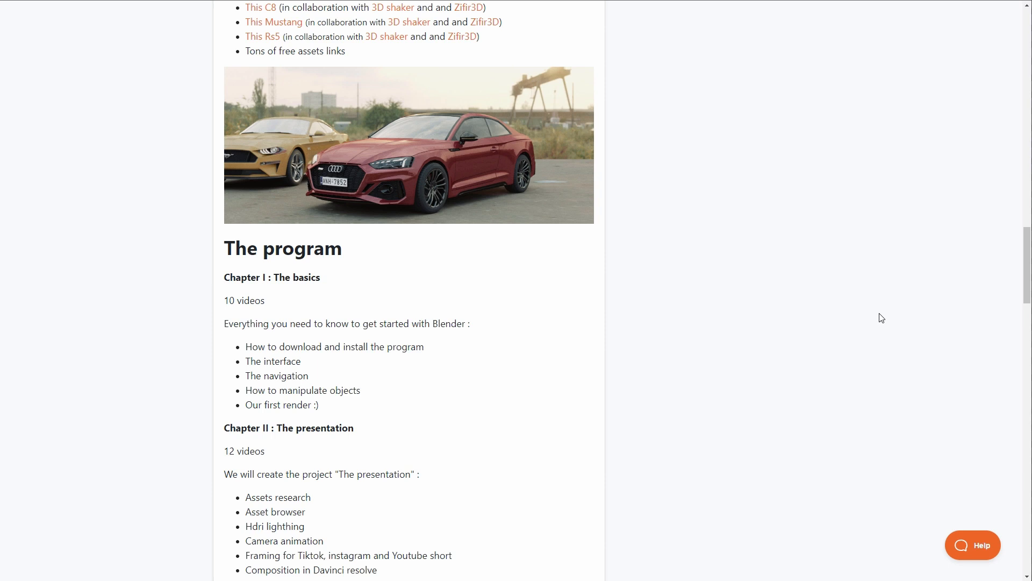
pyautogui.moveTo(887, 318)
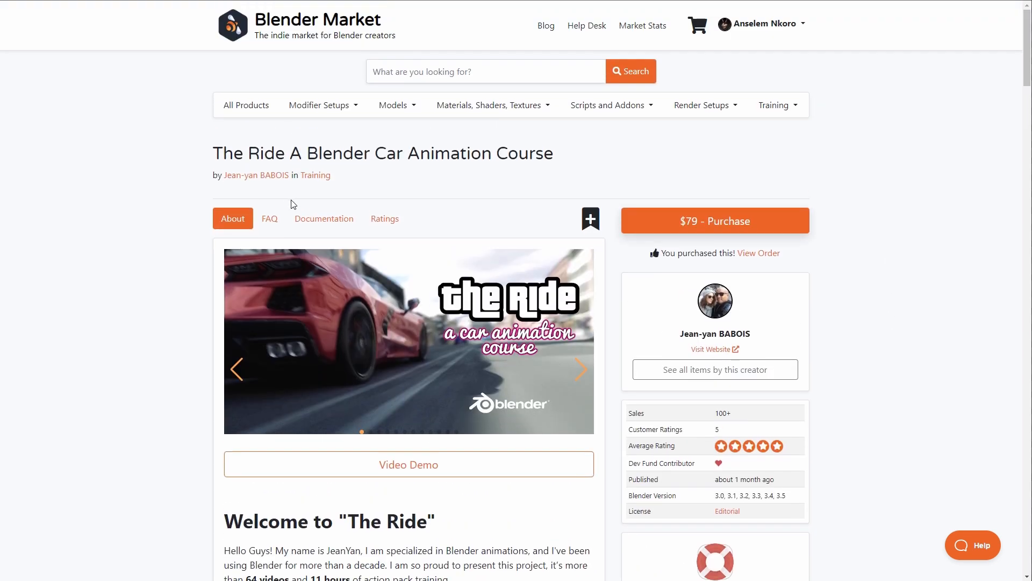
pyautogui.moveTo(430, 197)
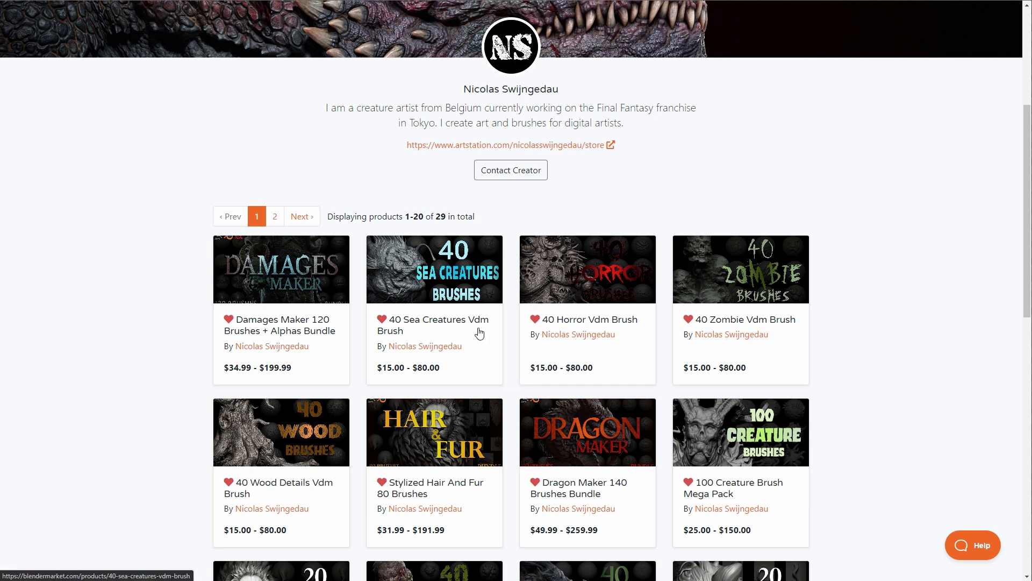
pyautogui.moveTo(272, 362)
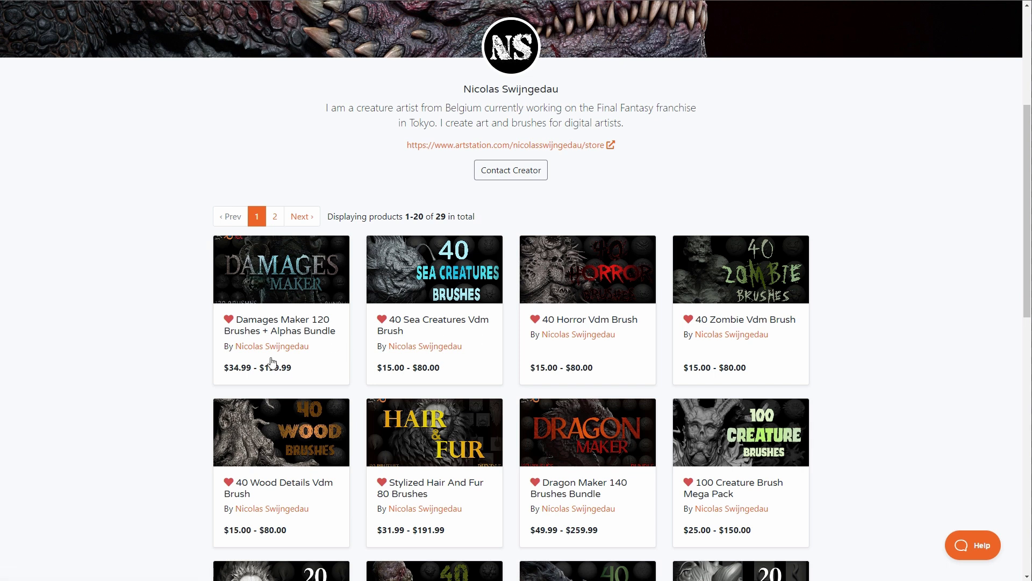
pyautogui.moveTo(453, 373)
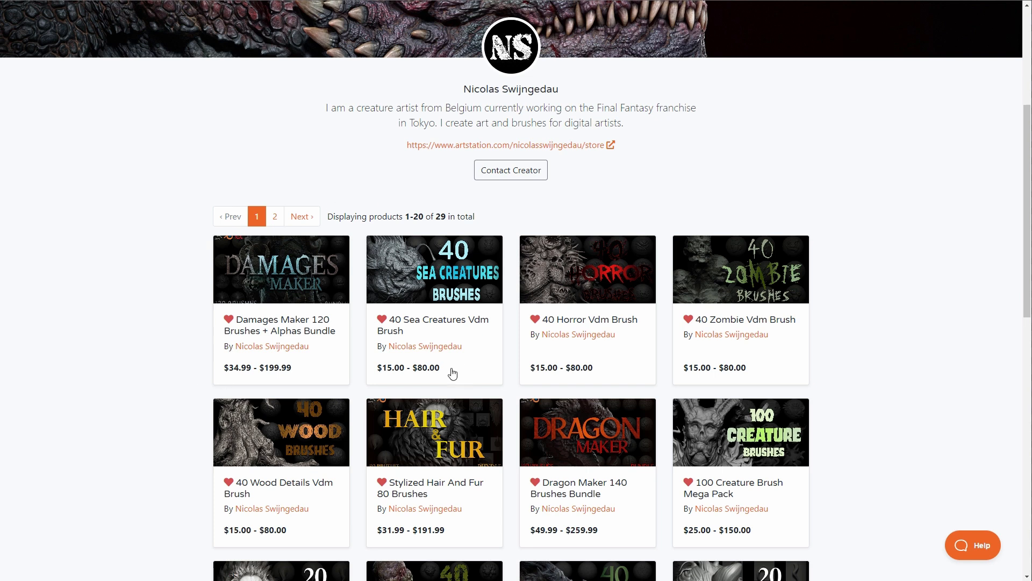
pyautogui.moveTo(502, 365)
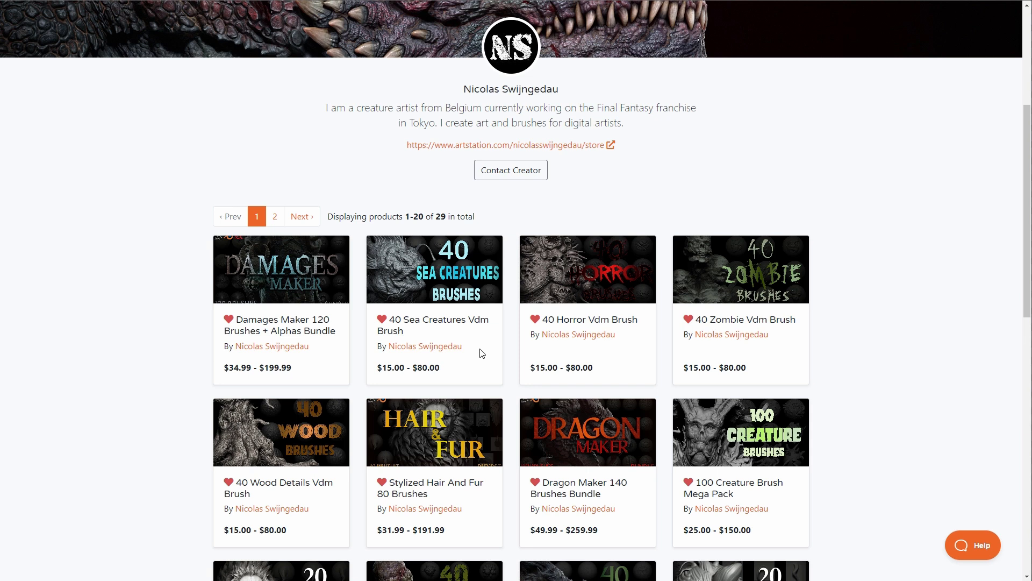
pyautogui.moveTo(752, 358)
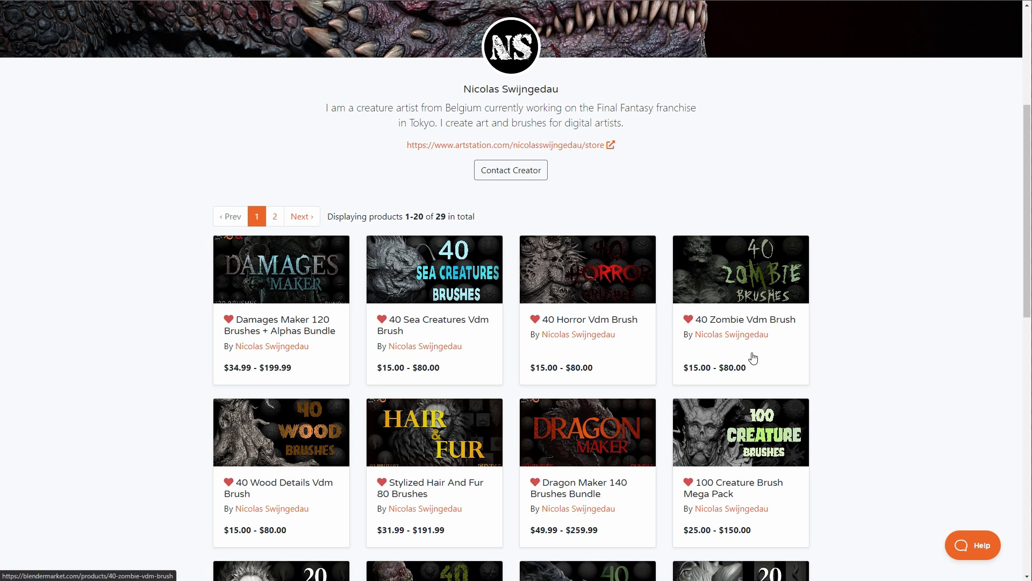
pyautogui.moveTo(288, 494)
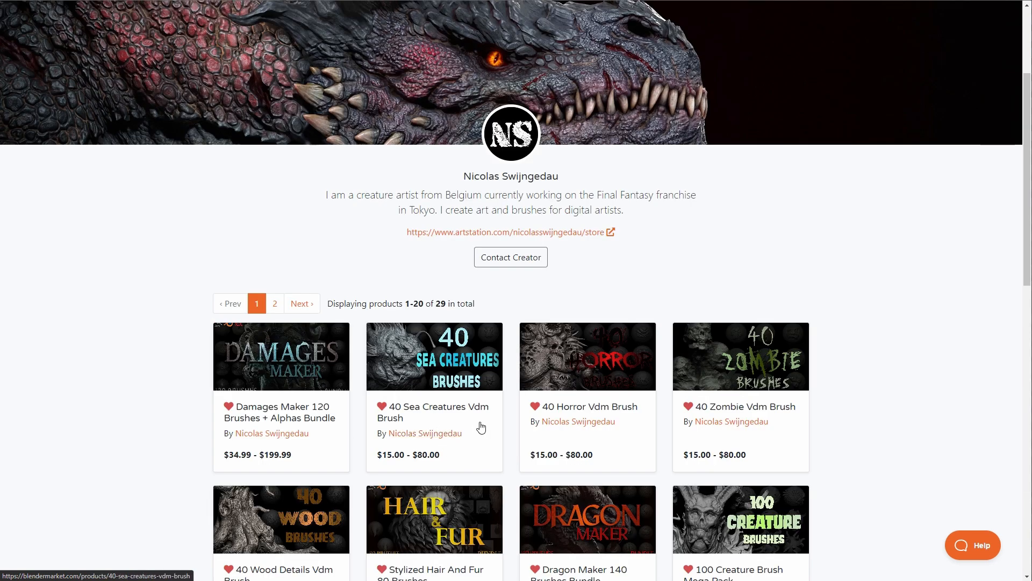
pyautogui.moveTo(482, 426)
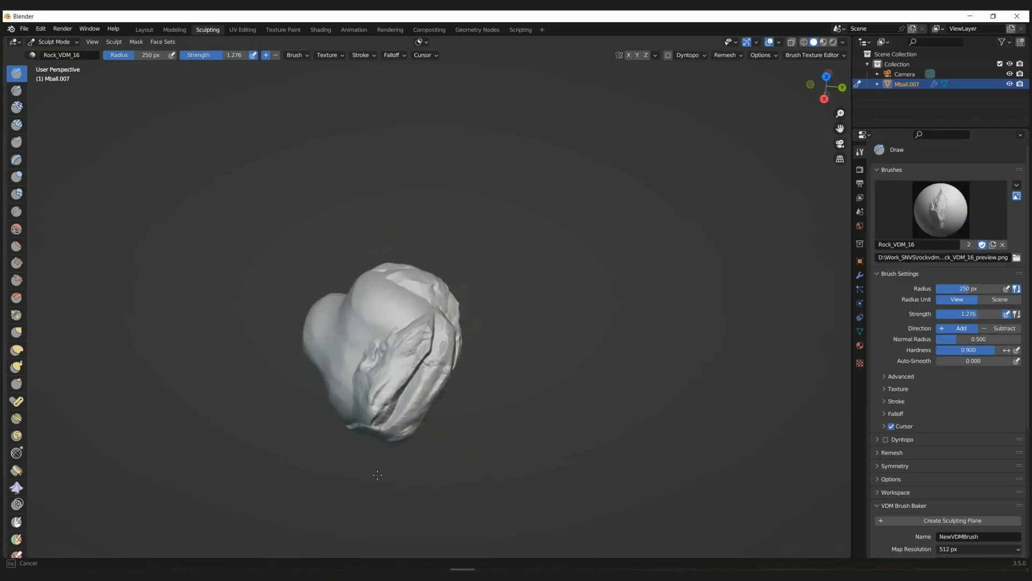
pyautogui.click(940, 209)
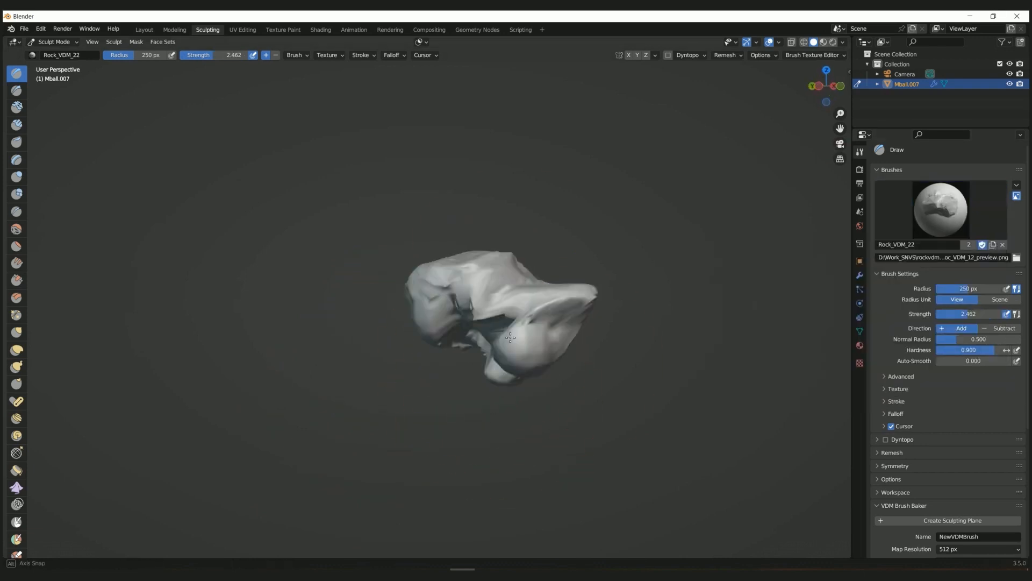
pyautogui.click(296, 54)
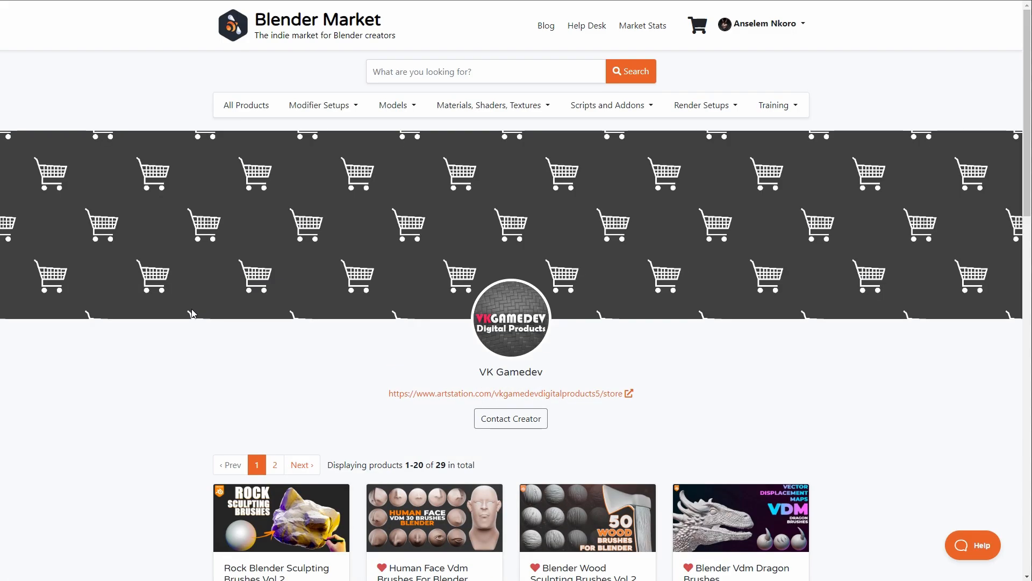
pyautogui.moveTo(233, 437)
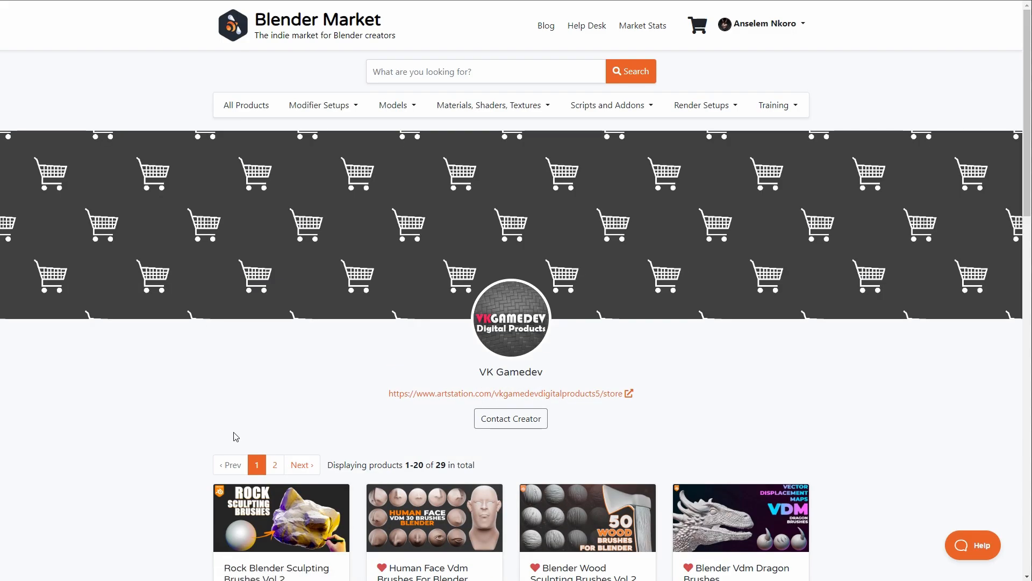
pyautogui.moveTo(207, 385)
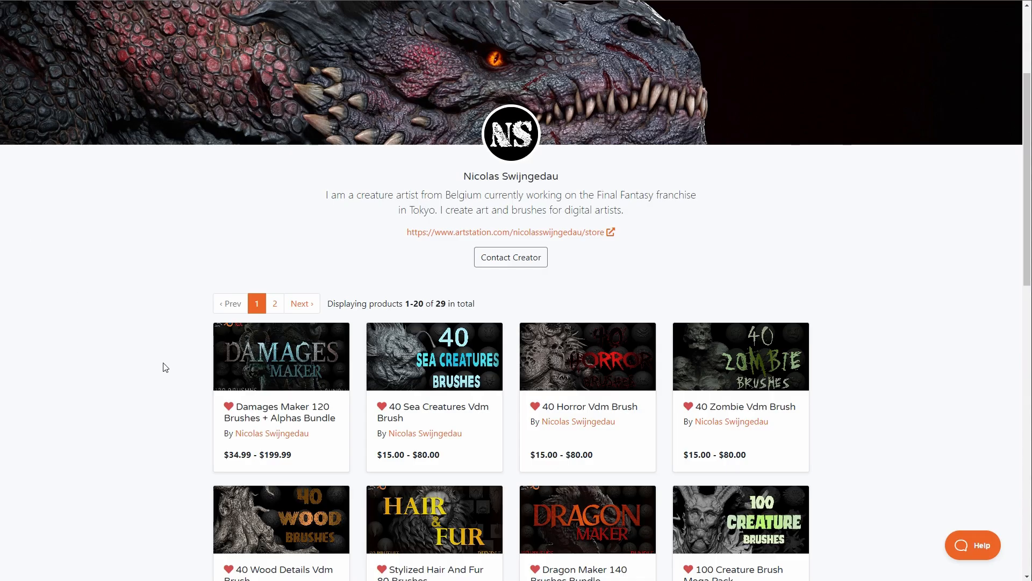
pyautogui.scroll(-3)
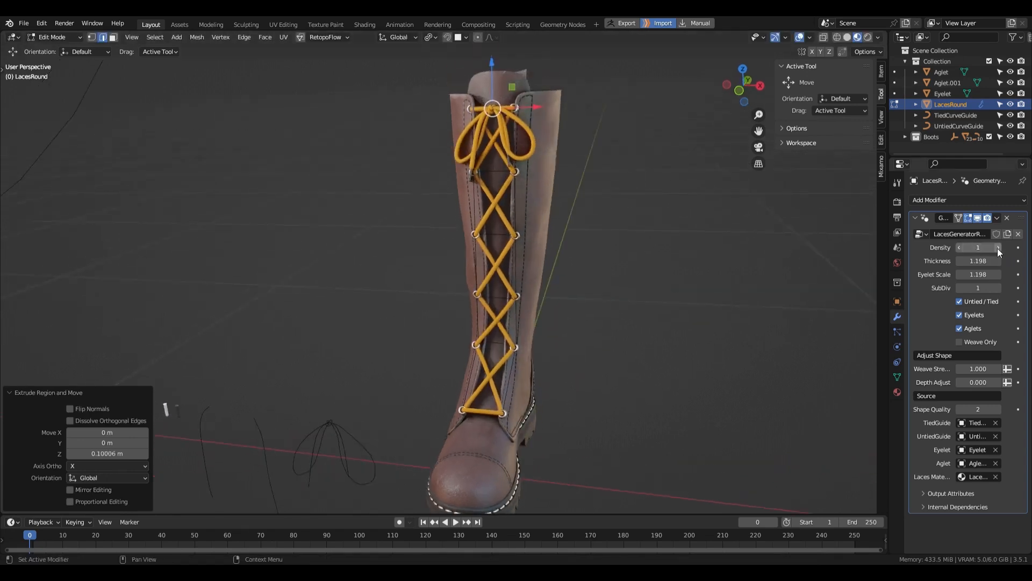
# Bring up the procedural shoelace generator page and view its 'Customize the look' demos
pyautogui.click(998, 247)
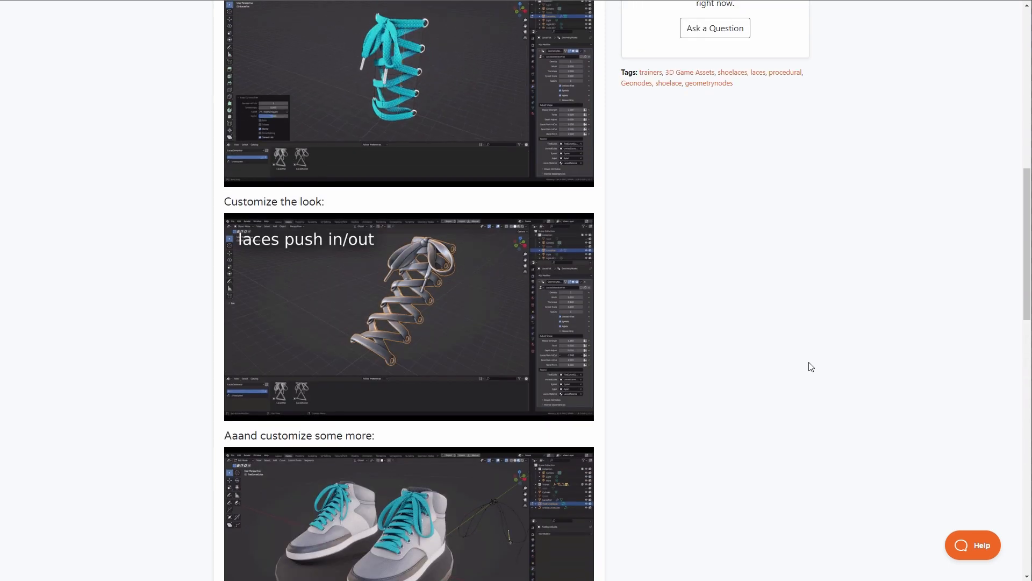
pyautogui.scroll(3)
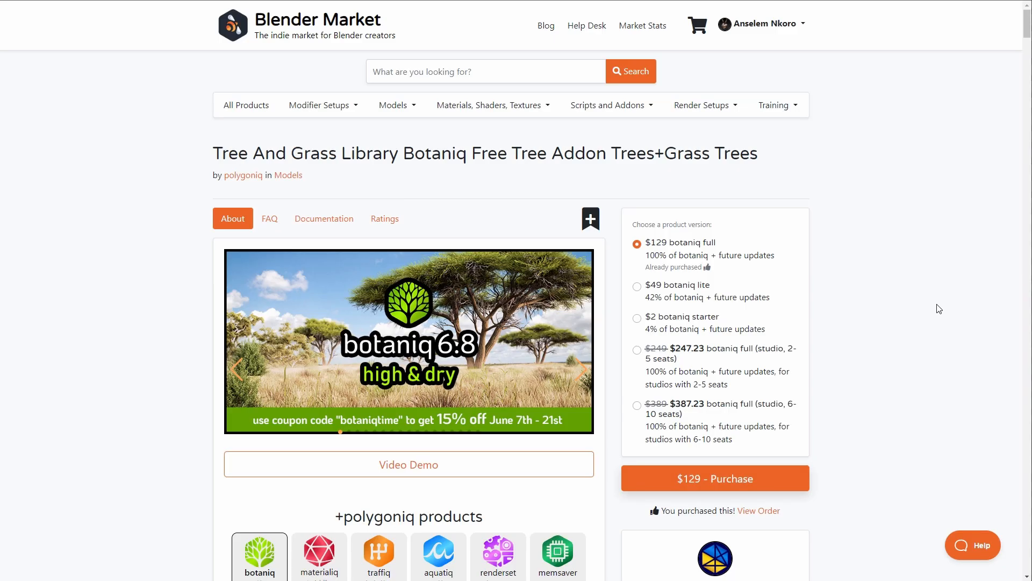
# Scroll the Botaniq tree and grass library page to its version and pricing options
pyautogui.scroll(-3)
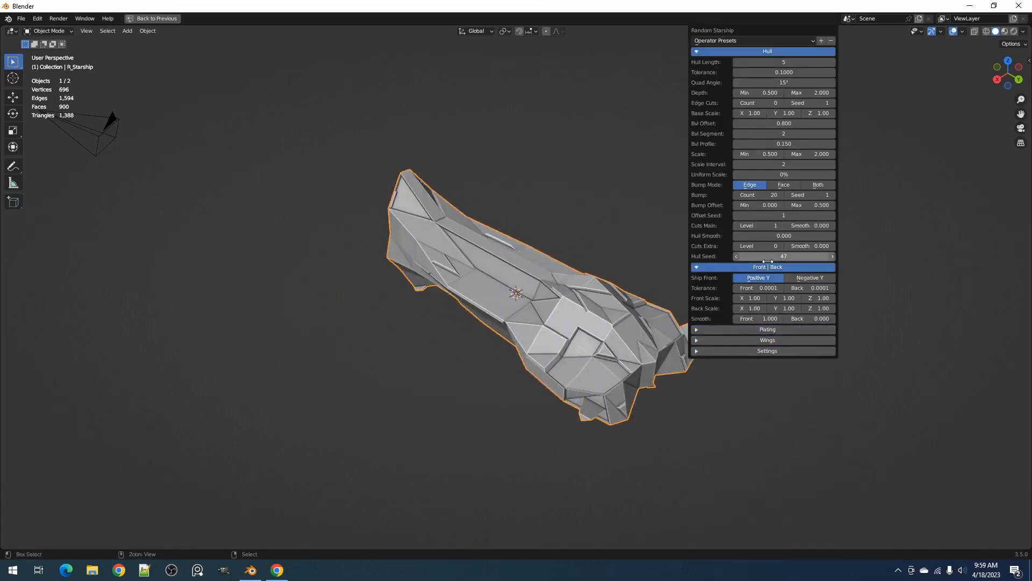
# Scrub the Random Starship demo before its Blender Guppy product page appears
pyautogui.moveTo(763, 256); pyautogui.dragTo(773, 256)
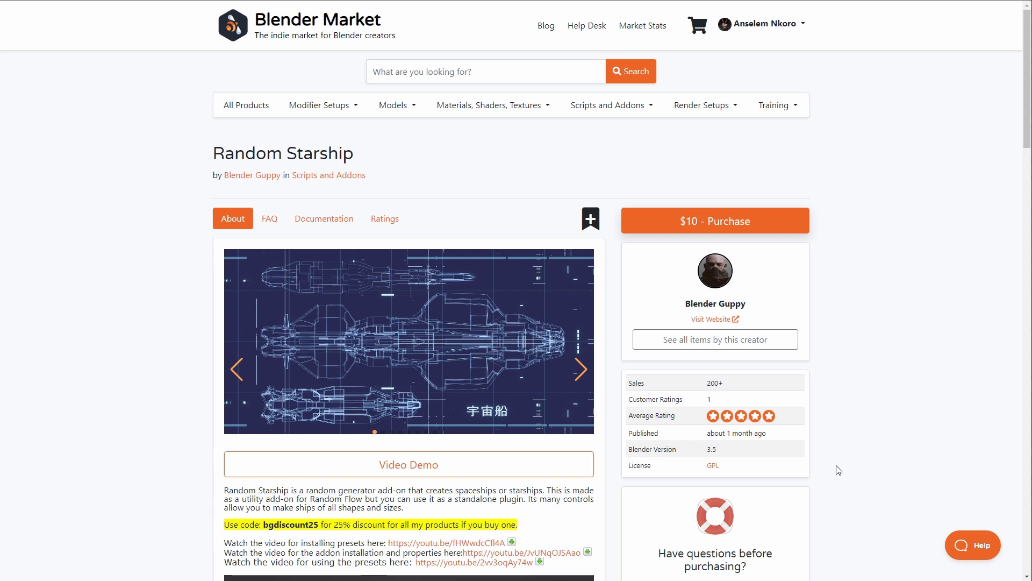
pyautogui.moveTo(357, 528)
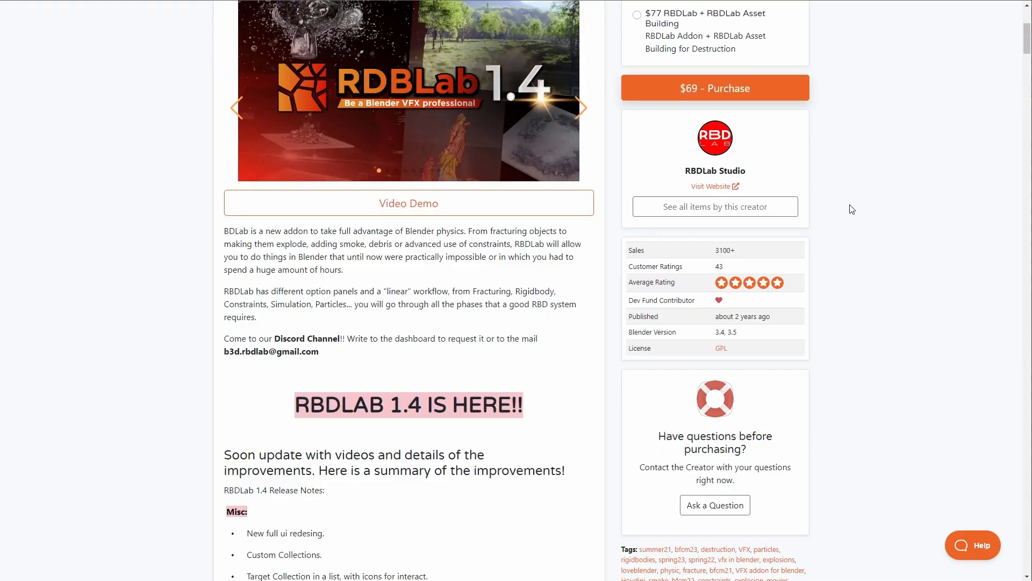
# Scroll down the RBDLab page through the RBDLab 1.4 release notes
pyautogui.scroll(-3)
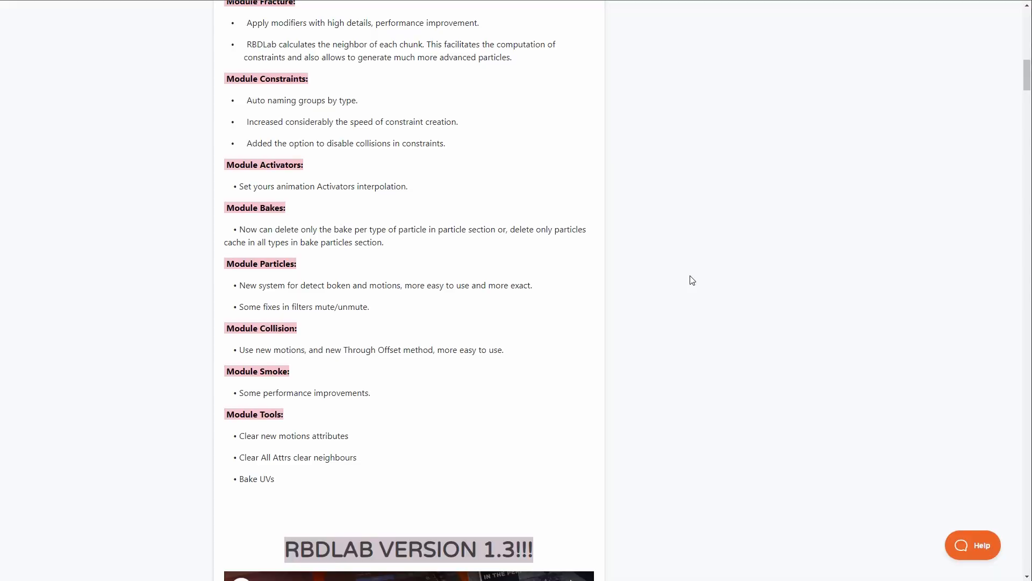
pyautogui.scroll(-3)
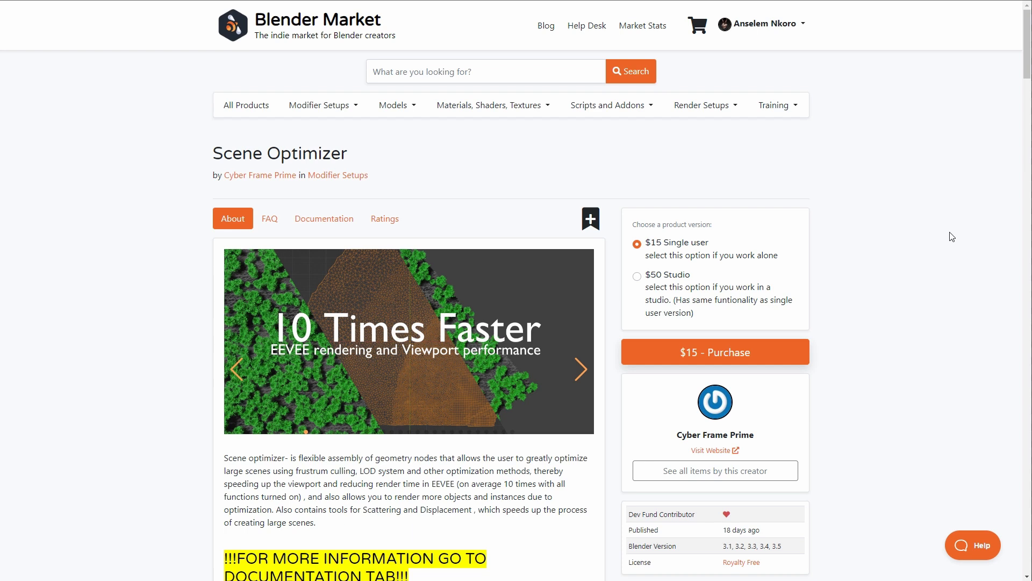
# Scroll through Scene Optimizer's LOD and culling feature demo images
pyautogui.scroll(-3)
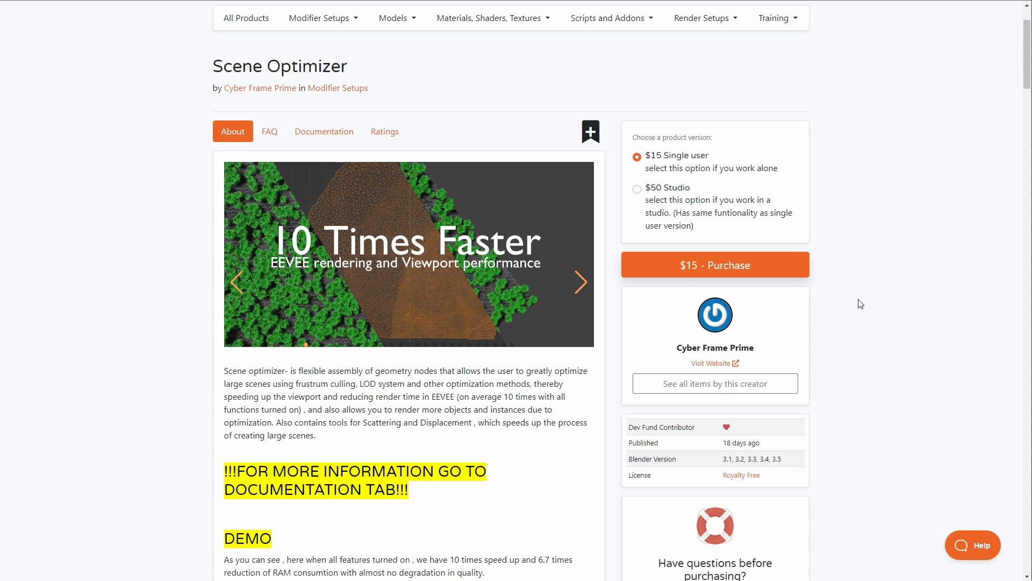
pyautogui.moveTo(889, 301)
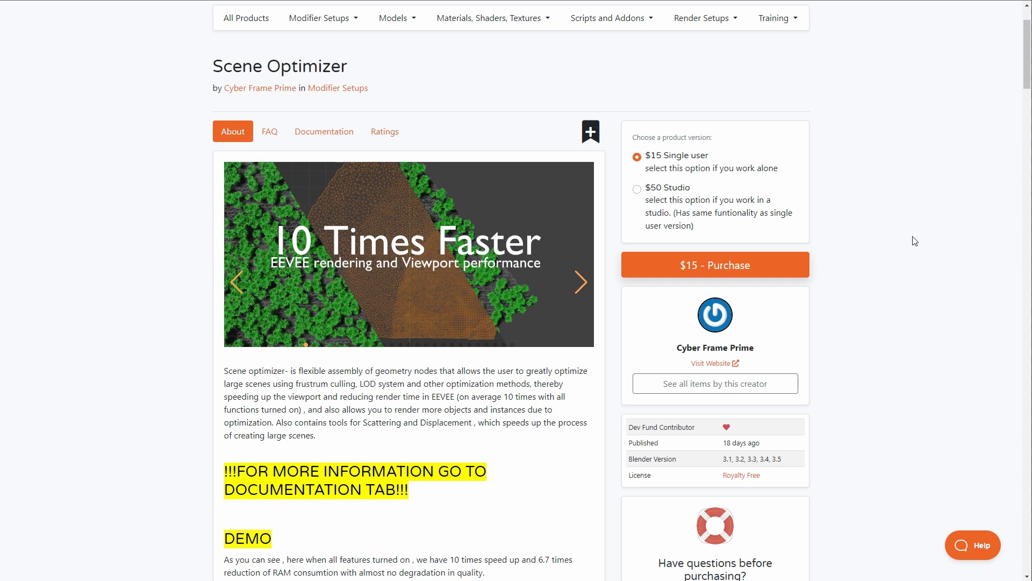
pyautogui.moveTo(914, 277)
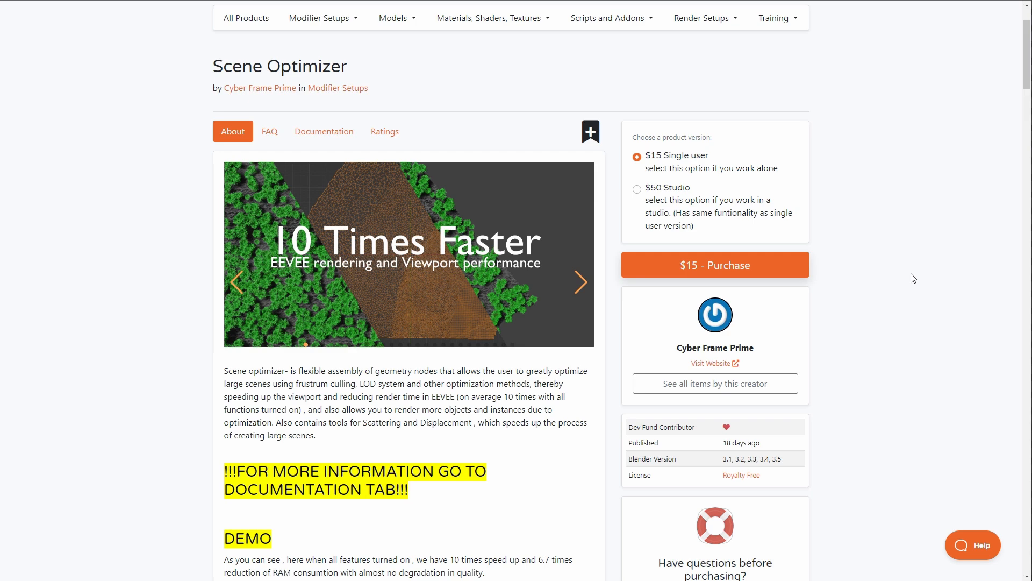
pyautogui.scroll(-3)
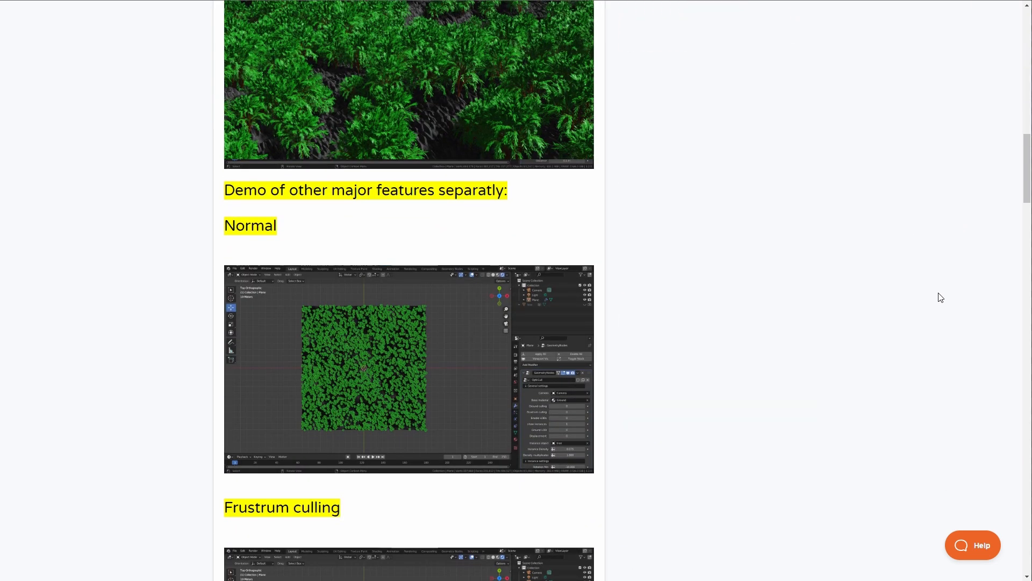
pyautogui.scroll(-3)
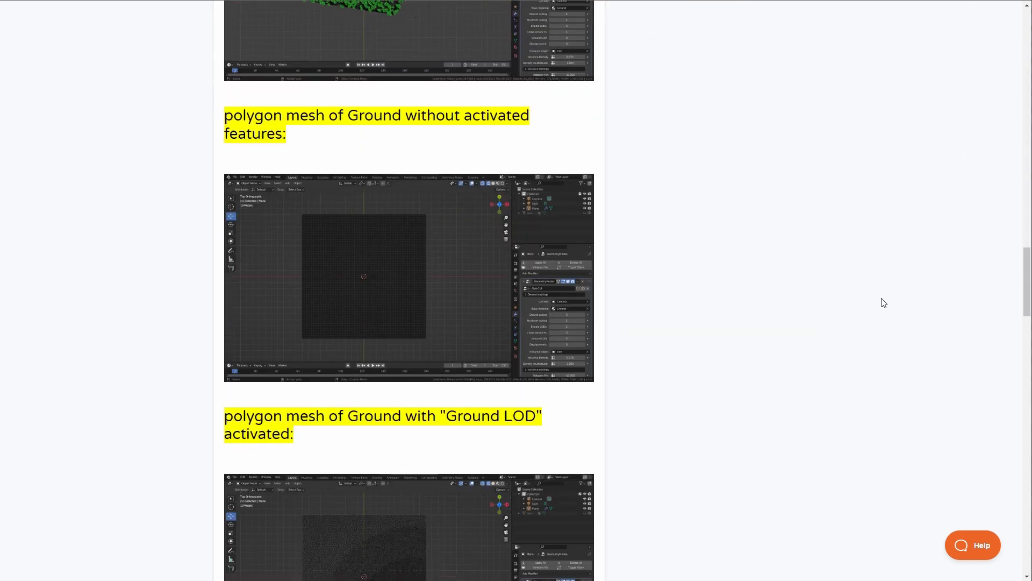
pyautogui.scroll(-3)
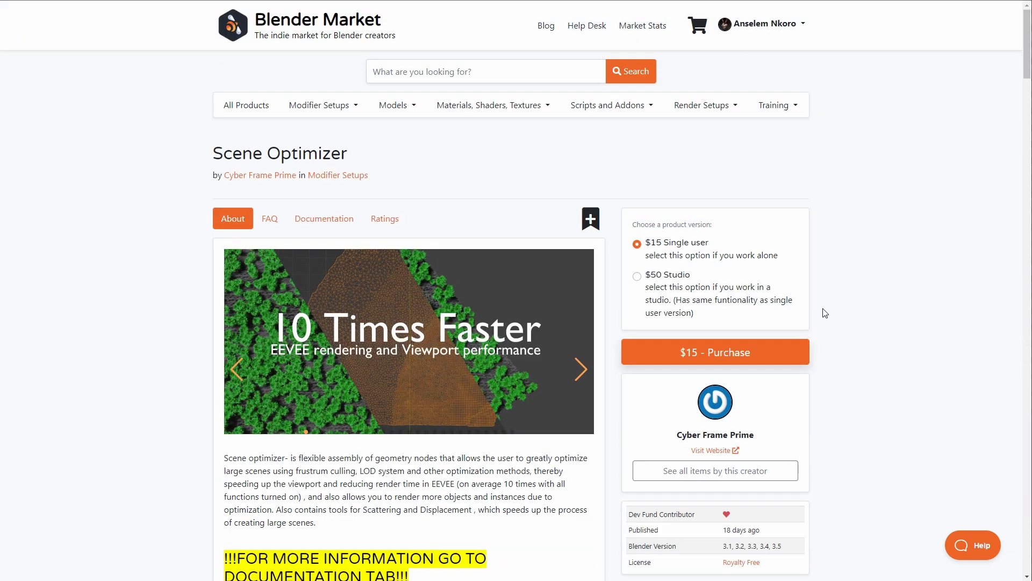
pyautogui.moveTo(313, 244)
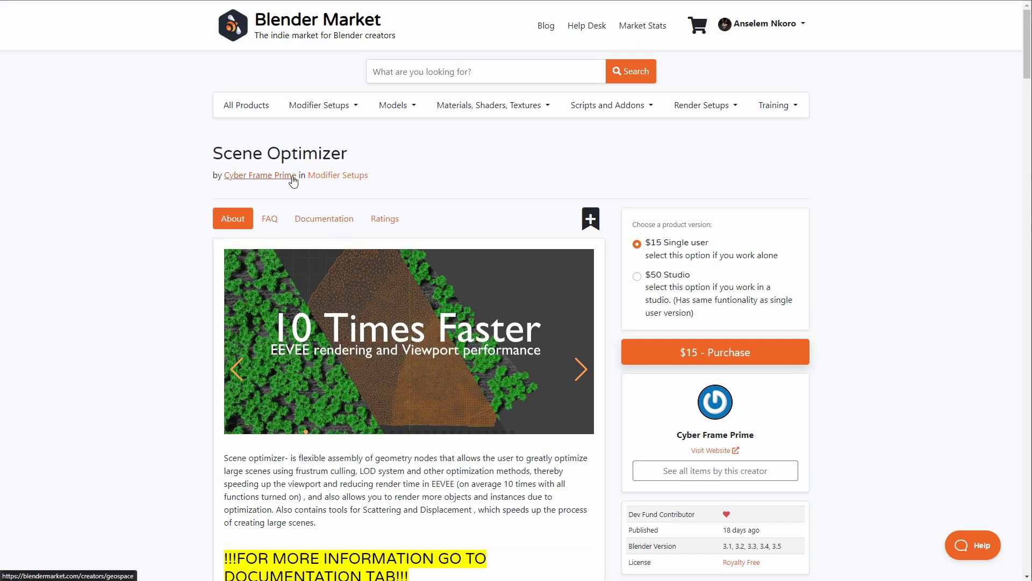
# Visit Cyber Frame Prime's store and view its Infinite Reflections product page
pyautogui.click(259, 175)
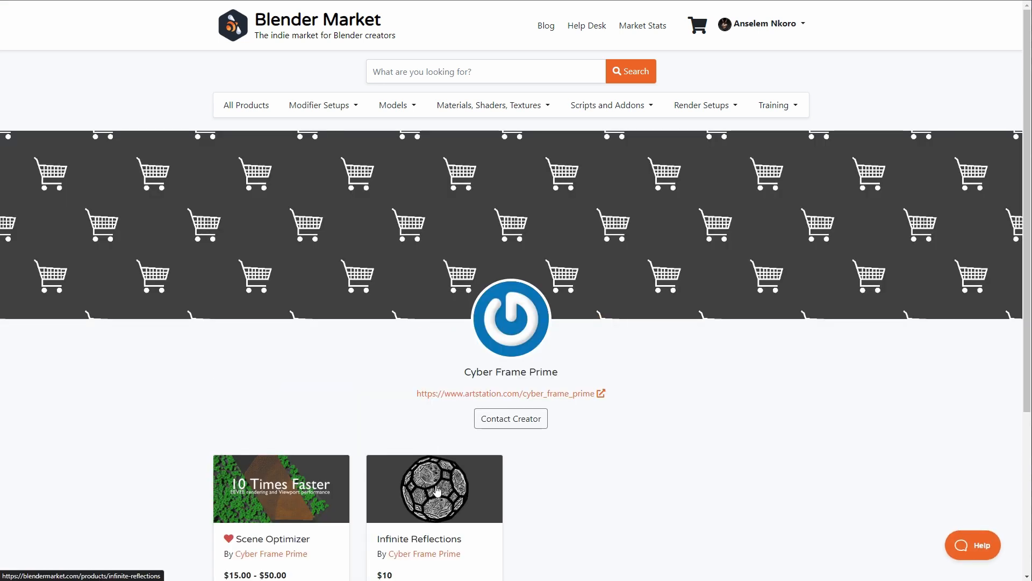
pyautogui.click(433, 488)
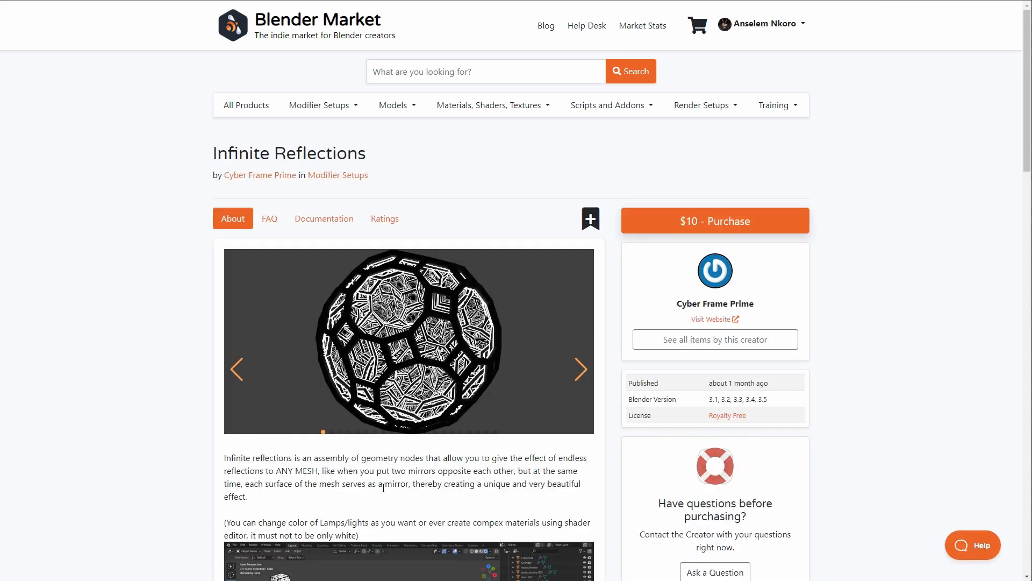
pyautogui.scroll(-3)
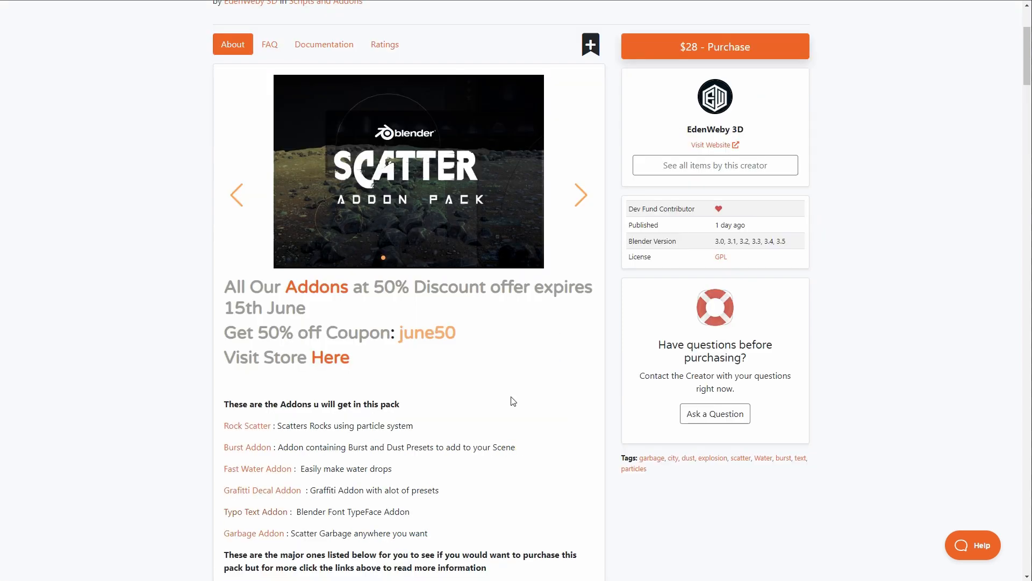
# Scroll the Scatter Addon Pack page past the Rock Scatter, Burst, Garbage and Fast Water demos to For More Addons
pyautogui.scroll(3)
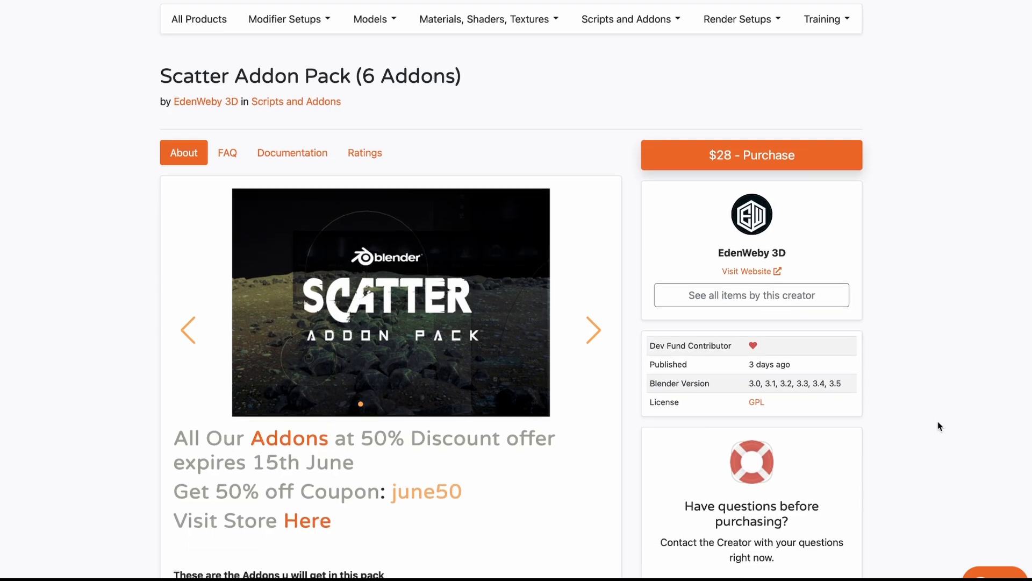
pyautogui.scroll(-3)
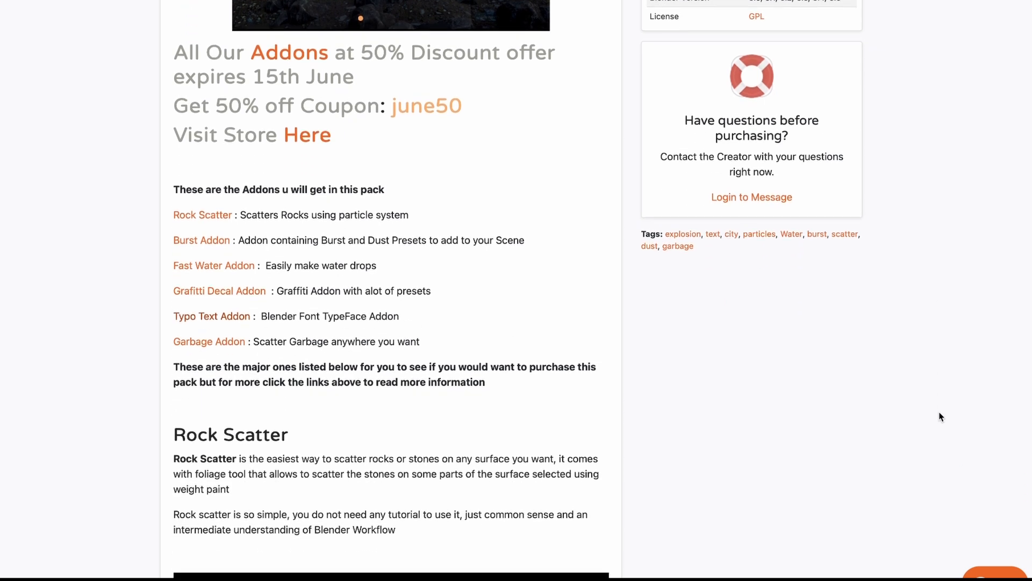
pyautogui.scroll(-3)
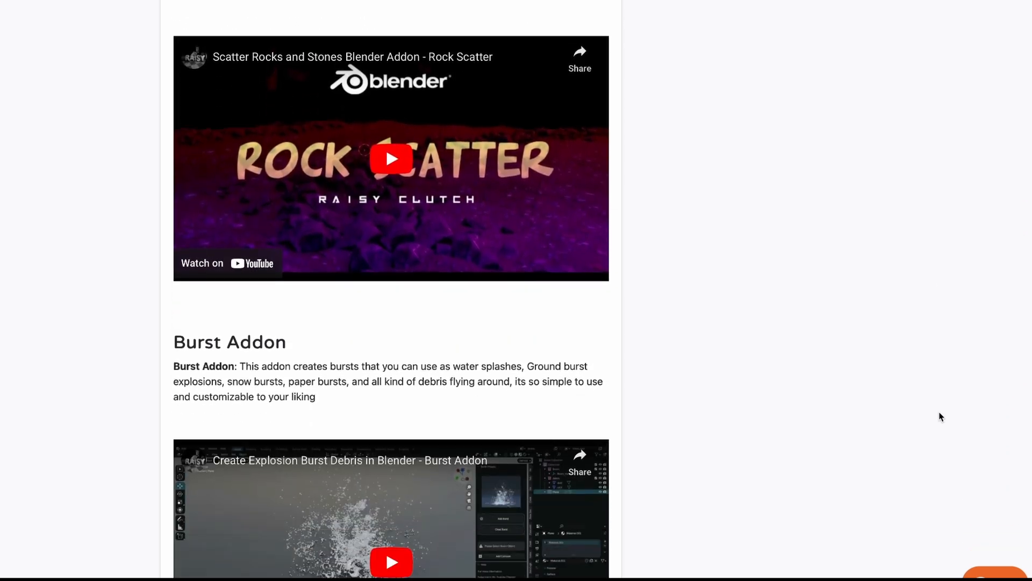
pyautogui.scroll(-3)
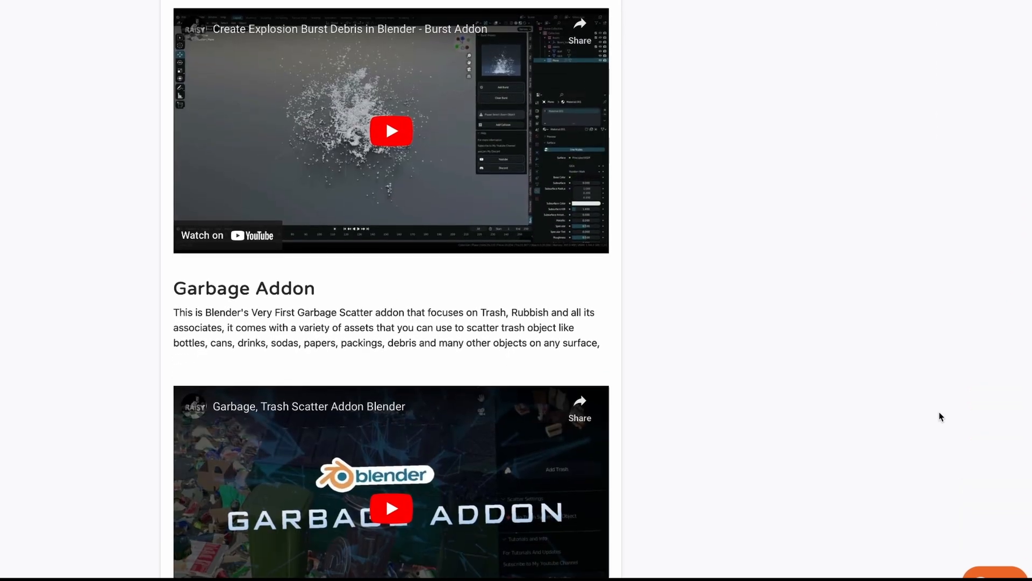
pyautogui.scroll(-3)
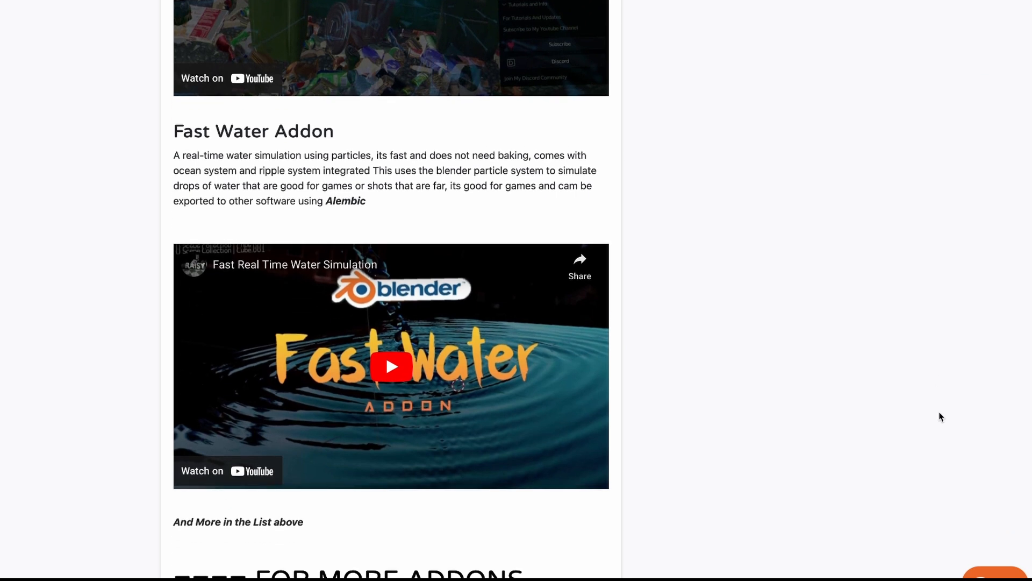
pyautogui.scroll(-3)
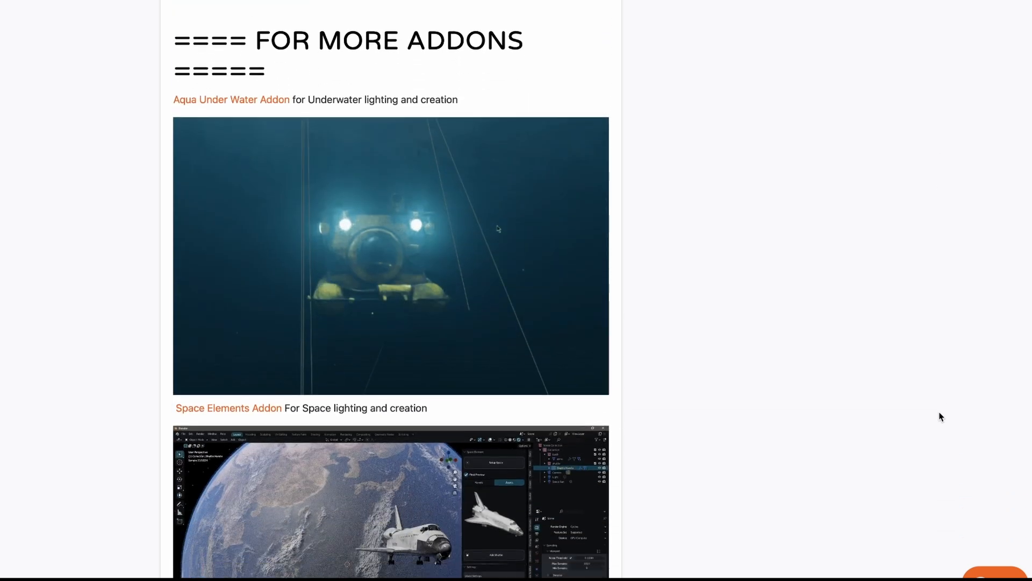
pyautogui.scroll(-3)
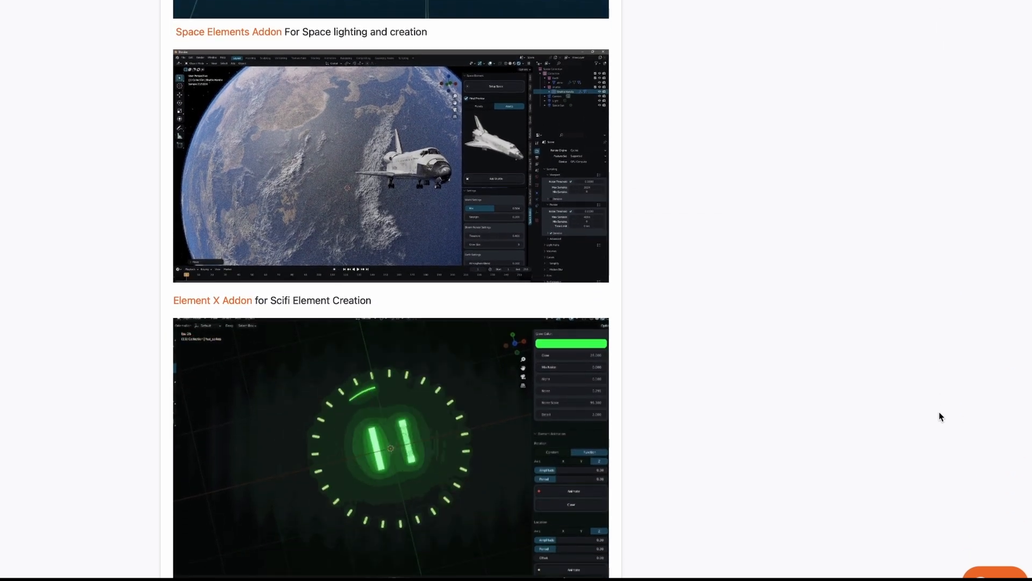
pyautogui.scroll(-3)
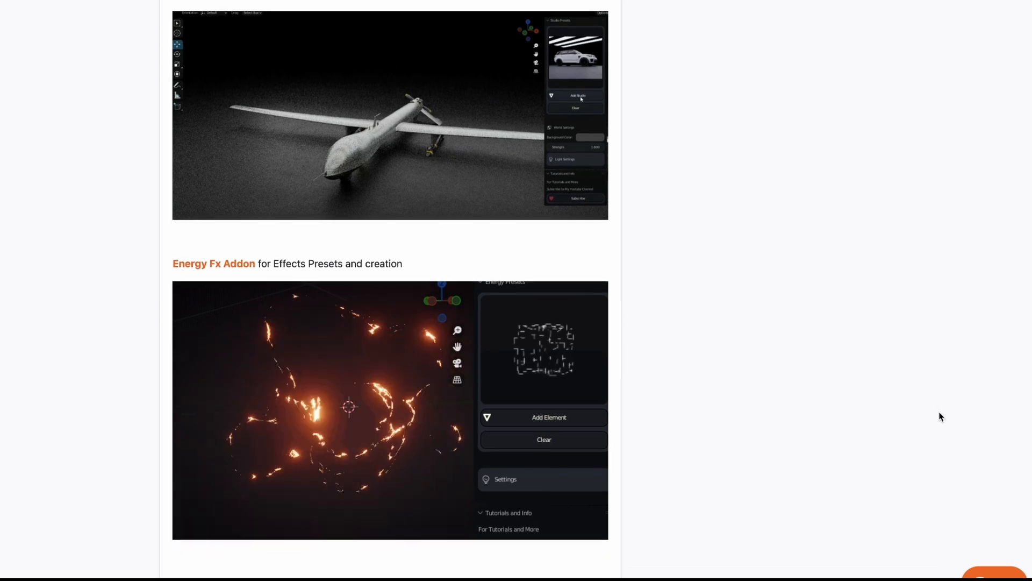
pyautogui.scroll(-3)
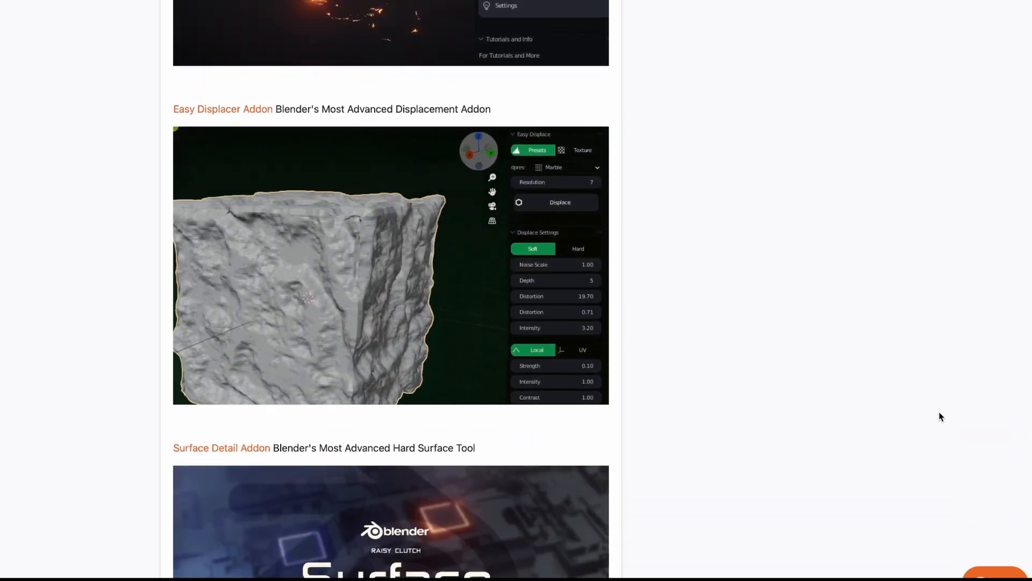
pyautogui.scroll(3)
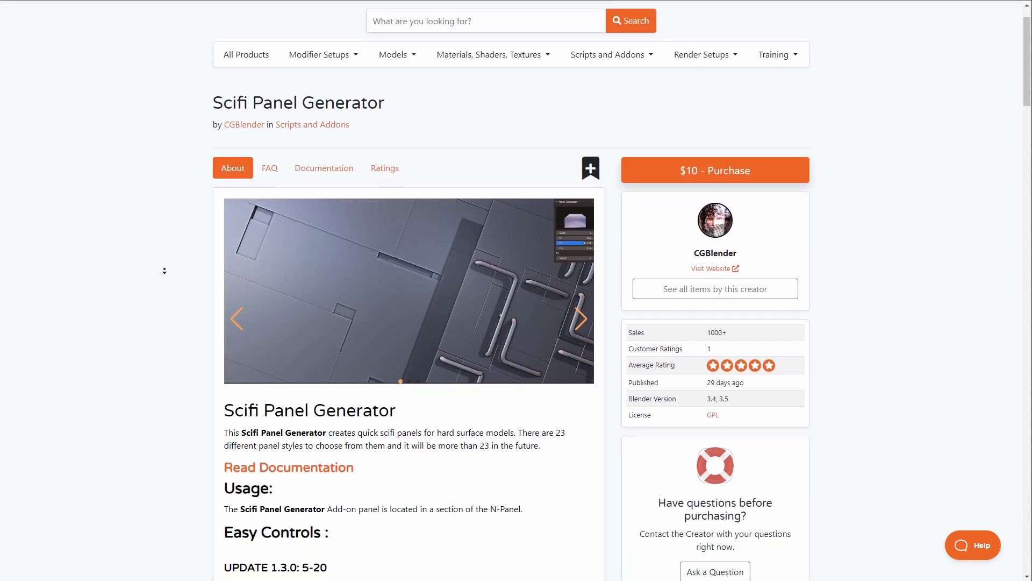
# Scroll the Scifi Panel Generator About tab through its update screenshots down to V1.0.0
pyautogui.scroll(-3)
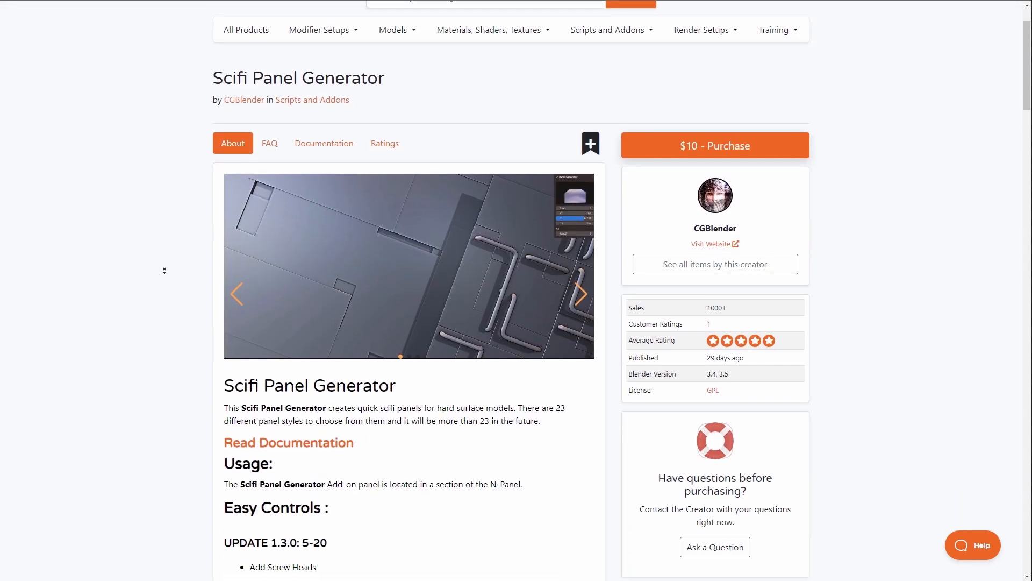
pyautogui.scroll(-3)
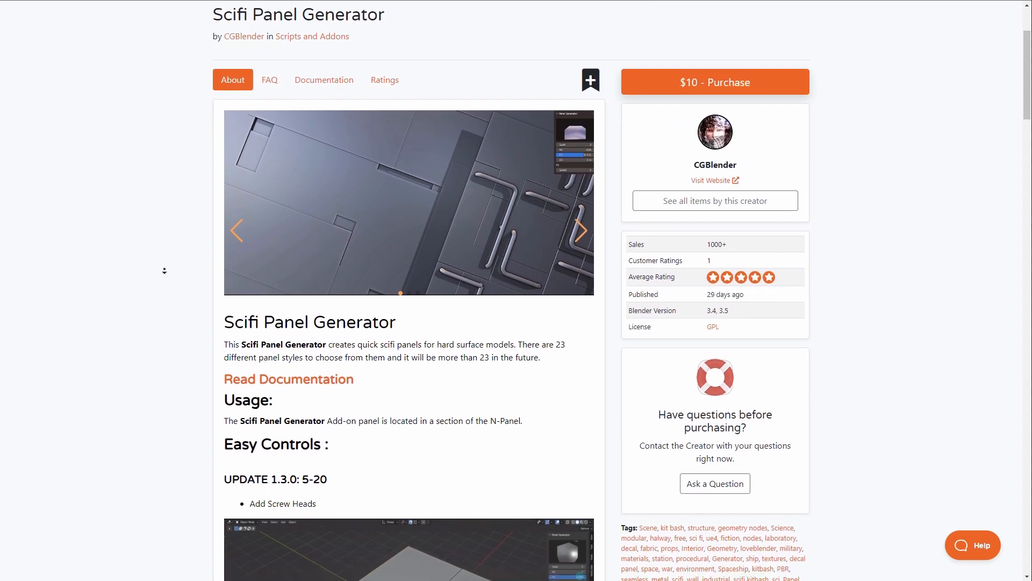
pyautogui.scroll(-3)
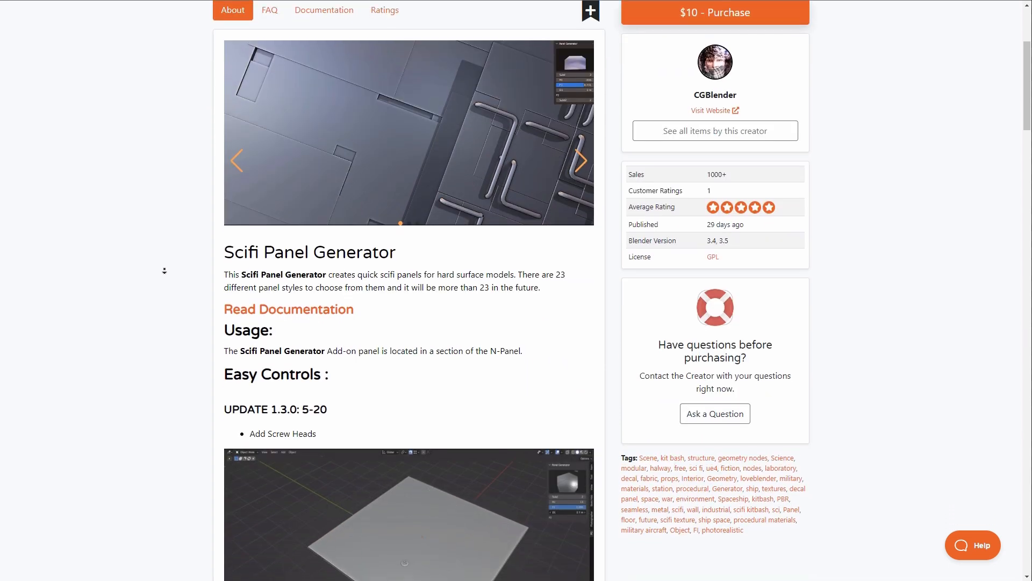
pyautogui.scroll(-3)
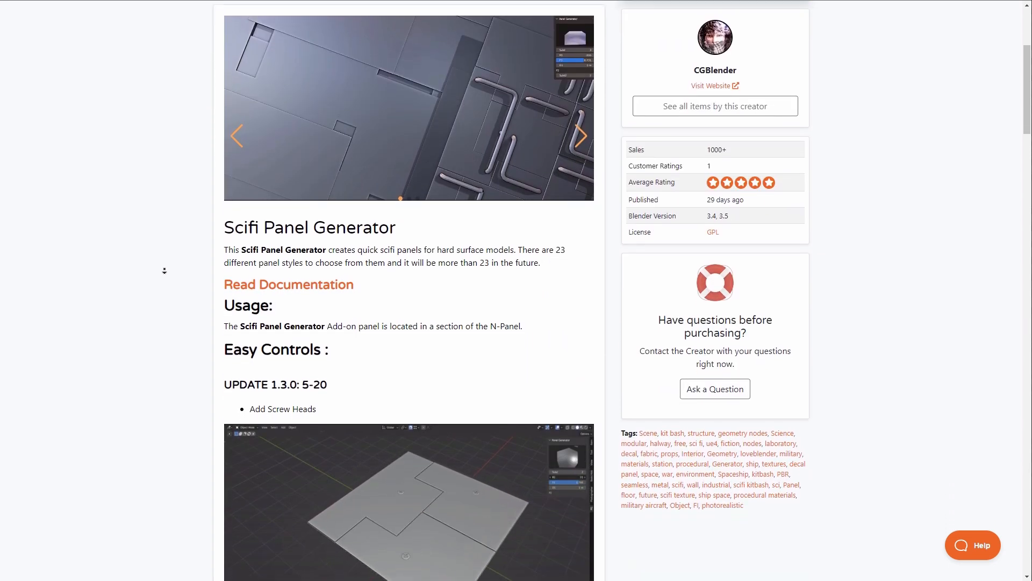
pyautogui.scroll(-3)
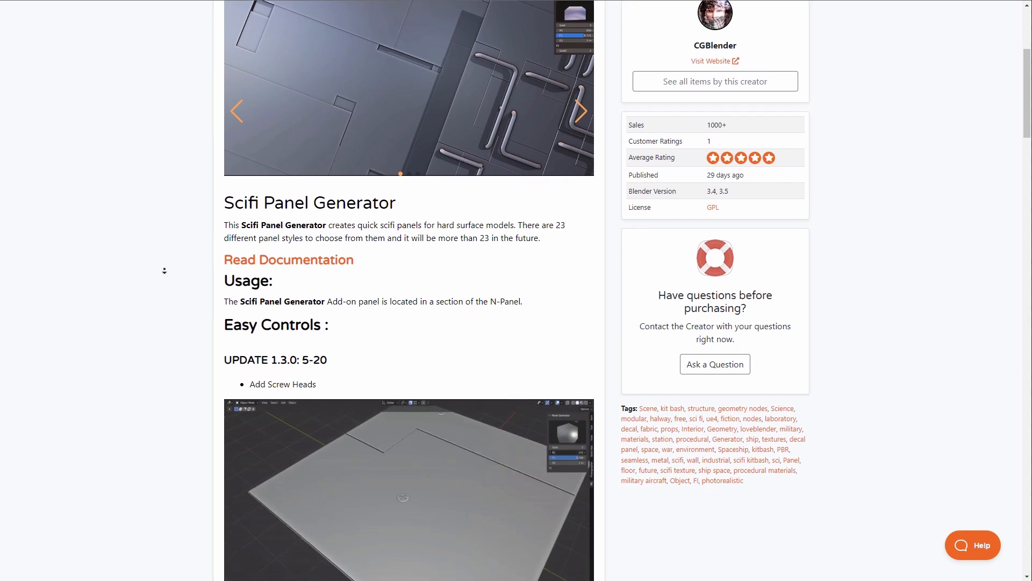
pyautogui.scroll(-3)
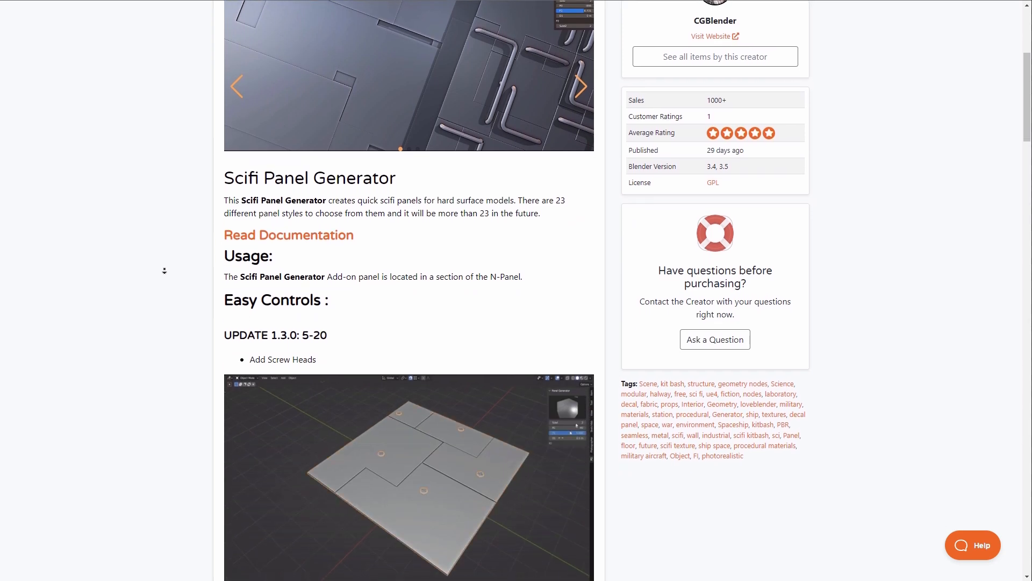
pyautogui.scroll(-3)
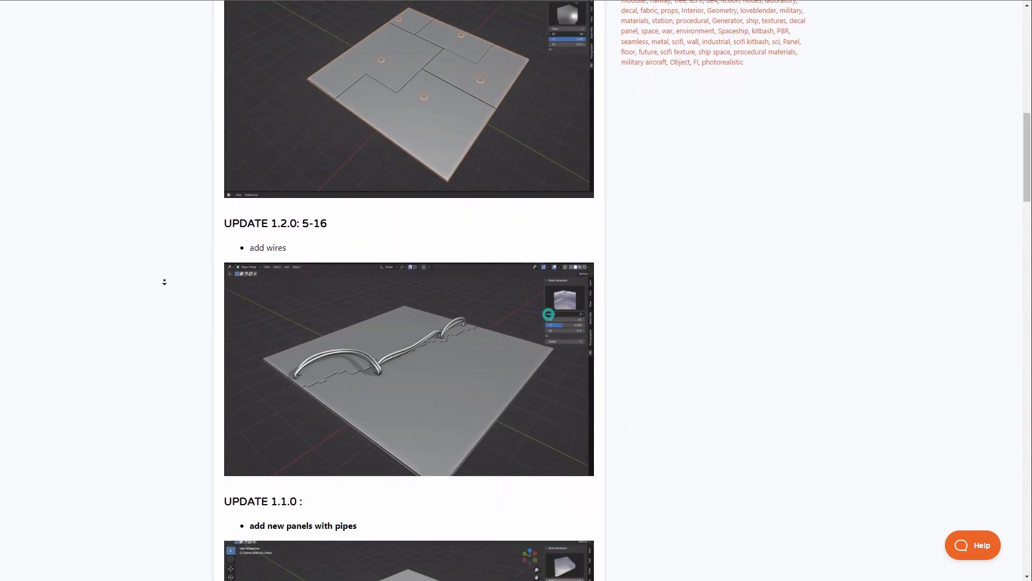
pyautogui.scroll(-3)
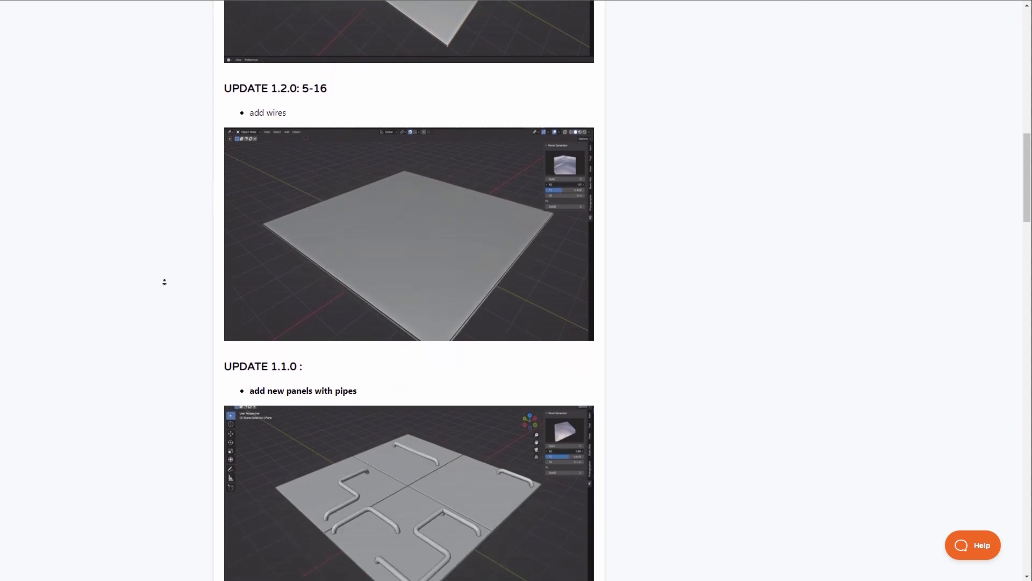
pyautogui.scroll(-3)
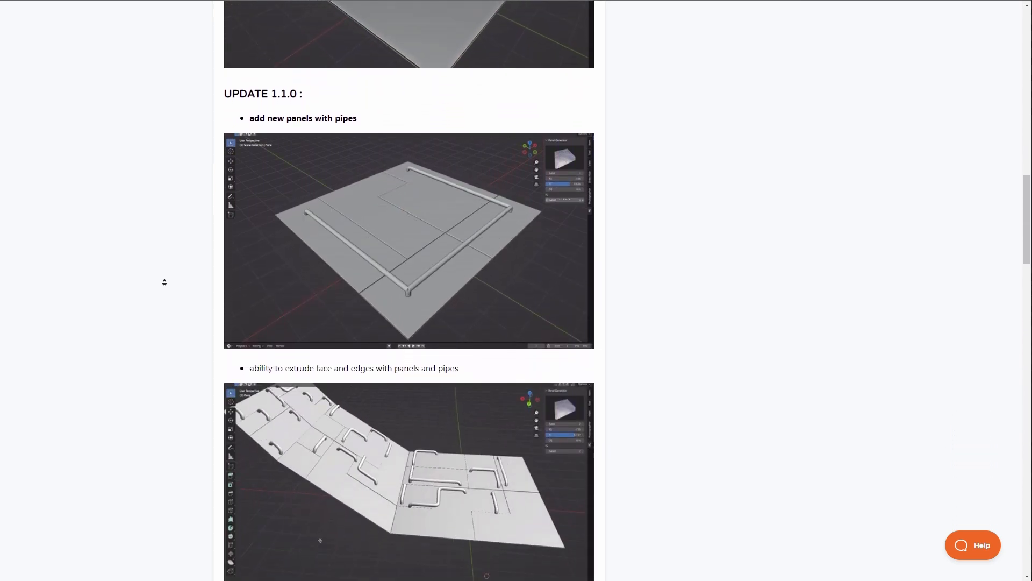
pyautogui.scroll(-3)
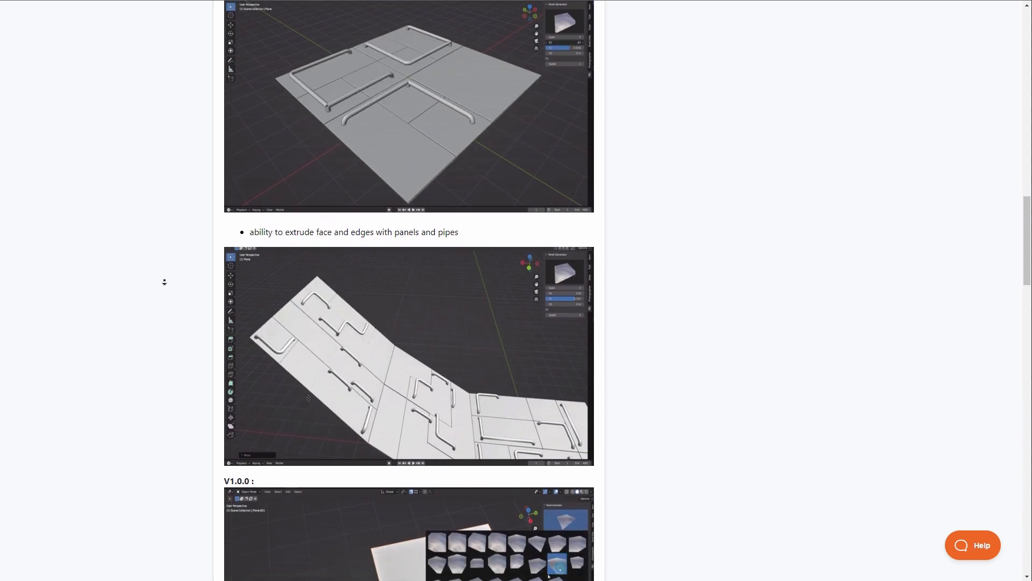
pyautogui.scroll(-3)
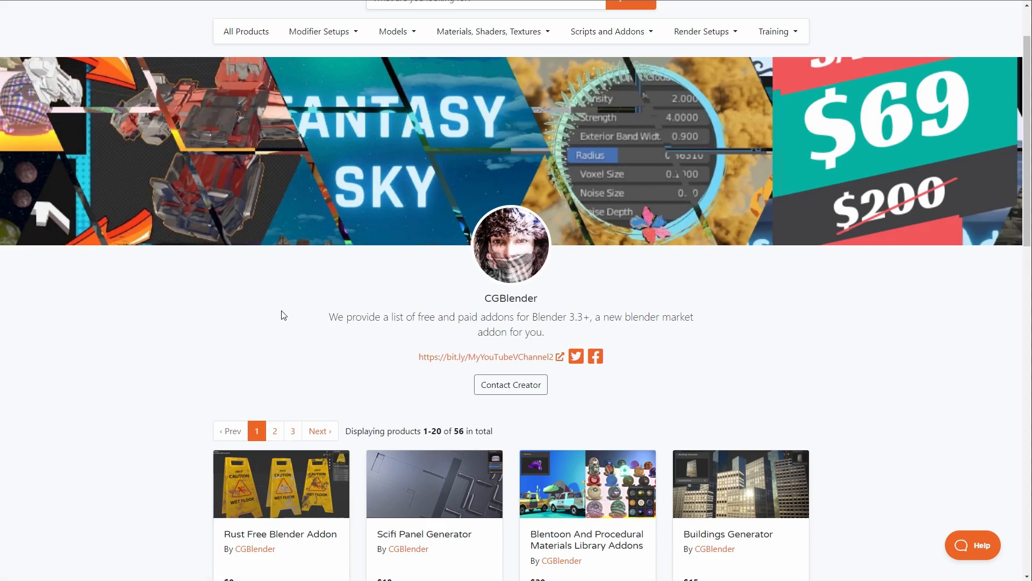
# Scroll down CGBlender's 56-product grid of addons and prices
pyautogui.scroll(-3)
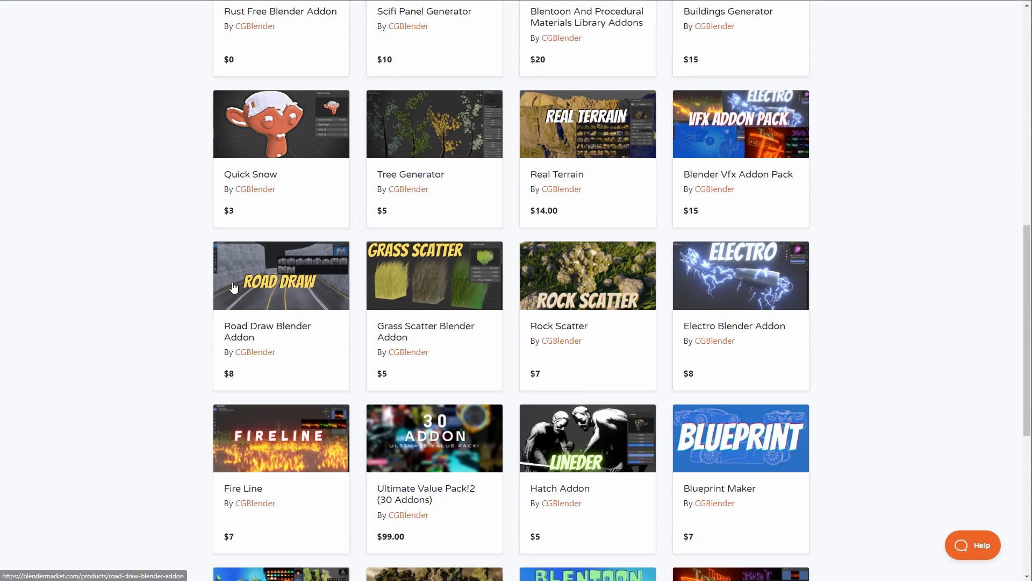
pyautogui.scroll(-3)
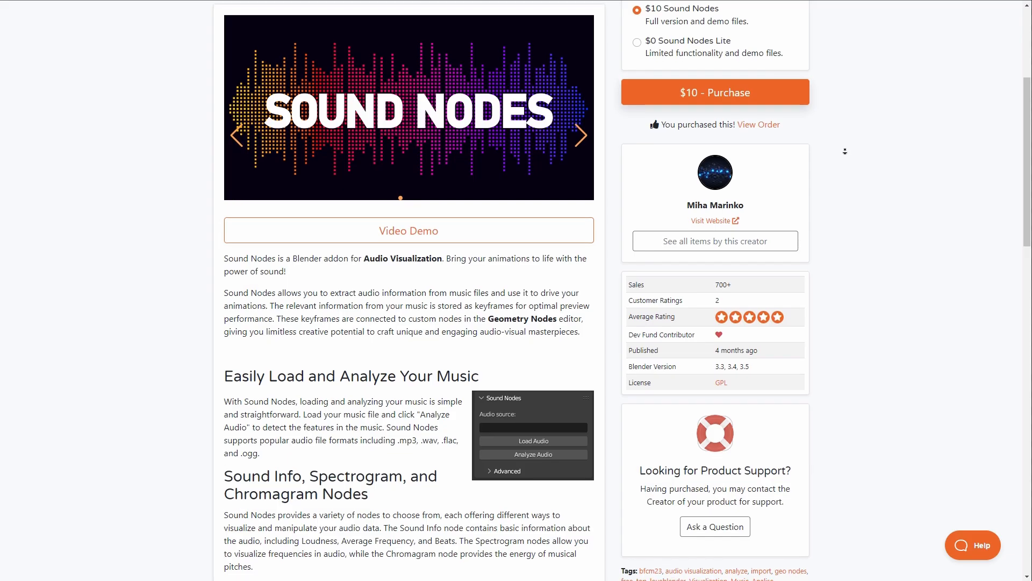
# Scroll the Sound Nodes description to the audio analysis and spectrogram node previews
pyautogui.scroll(-3)
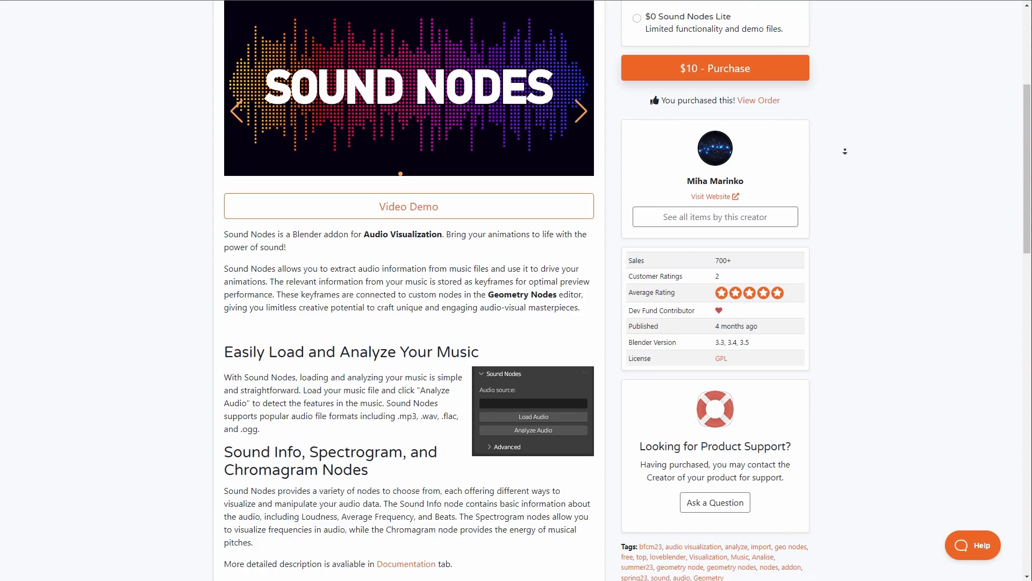
pyautogui.scroll(-3)
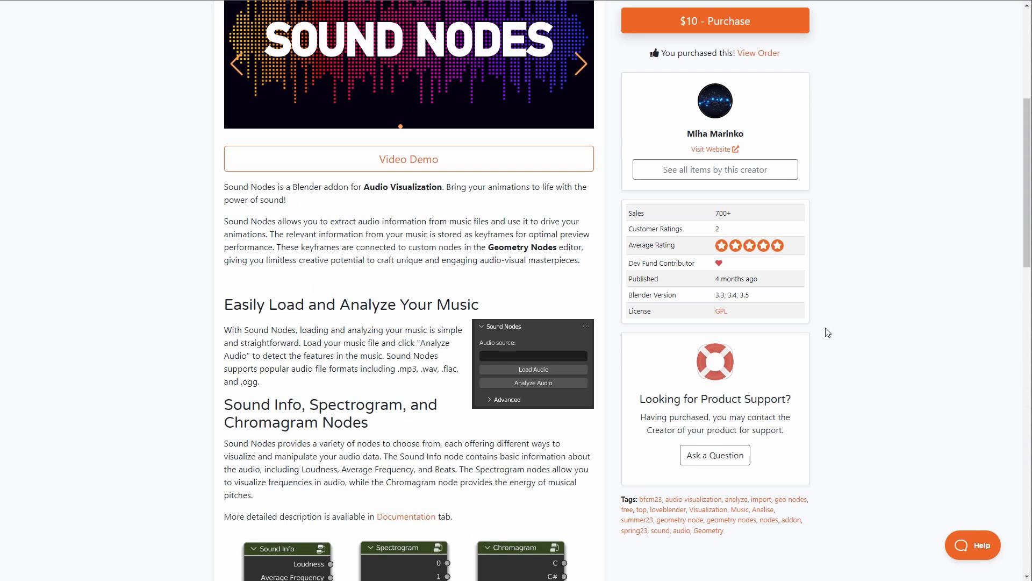